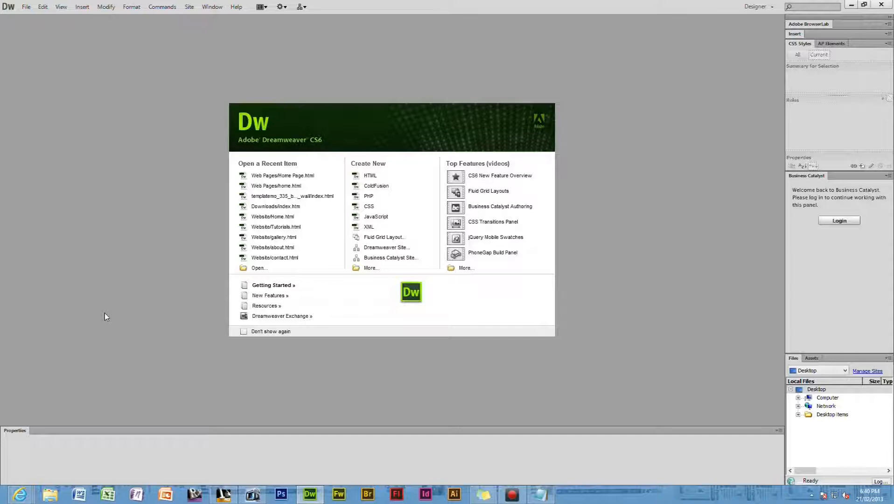
mouse_move(573, 496)
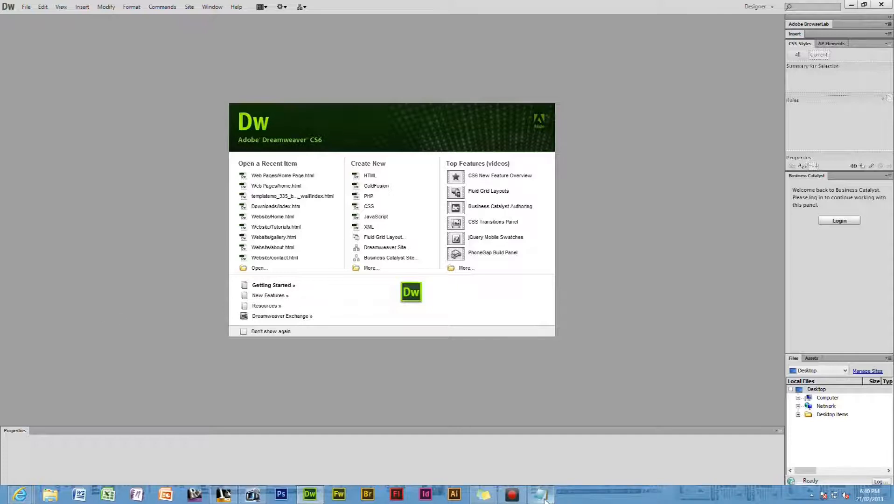
Bring Notepad forward and start a new line after the doctype and opening html tag.
click(539, 494)
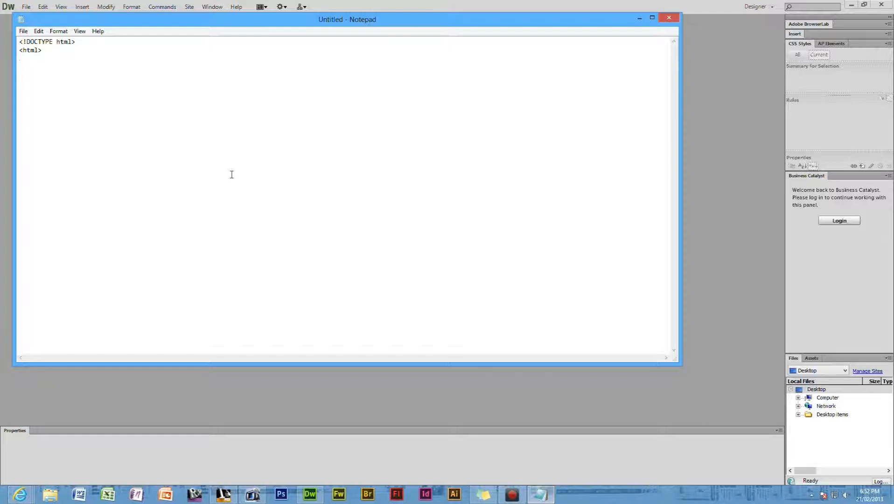
key(enter)
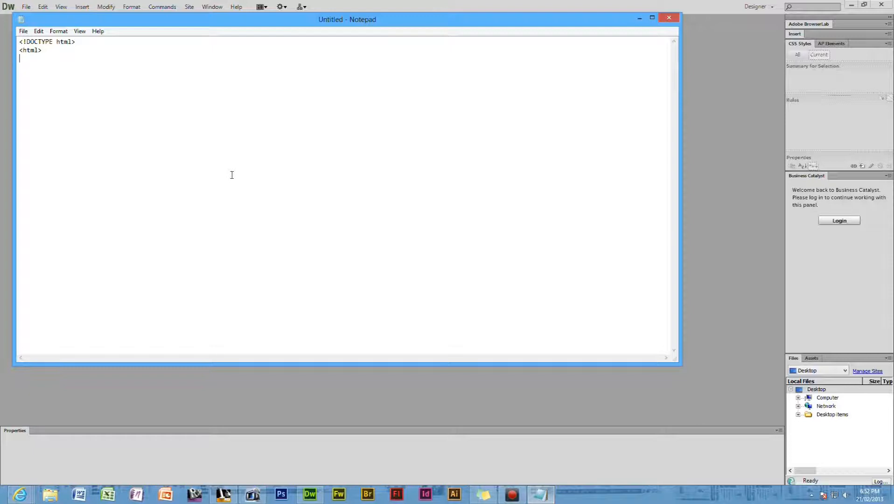
mouse_move(165, 111)
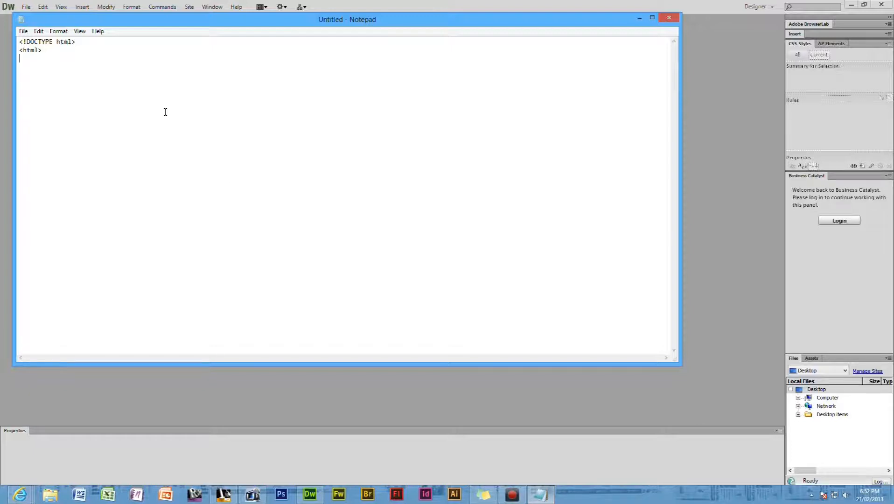
mouse_move(113, 70)
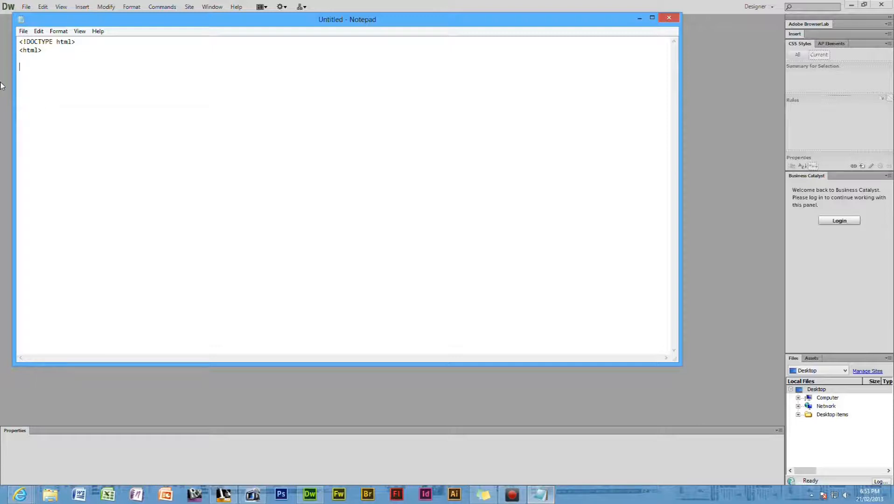
Type <body>, an h1 heading 'This is title of test' closed with </h6>, and <br>.
text(<)
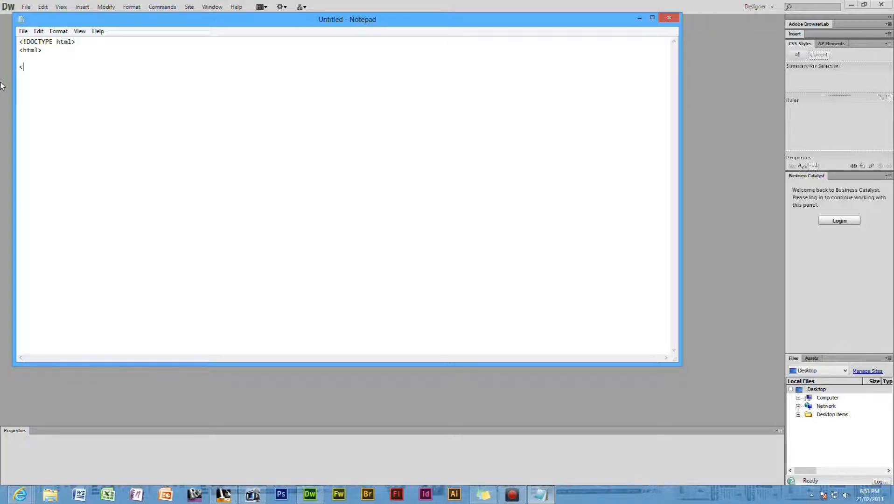
text(body>)
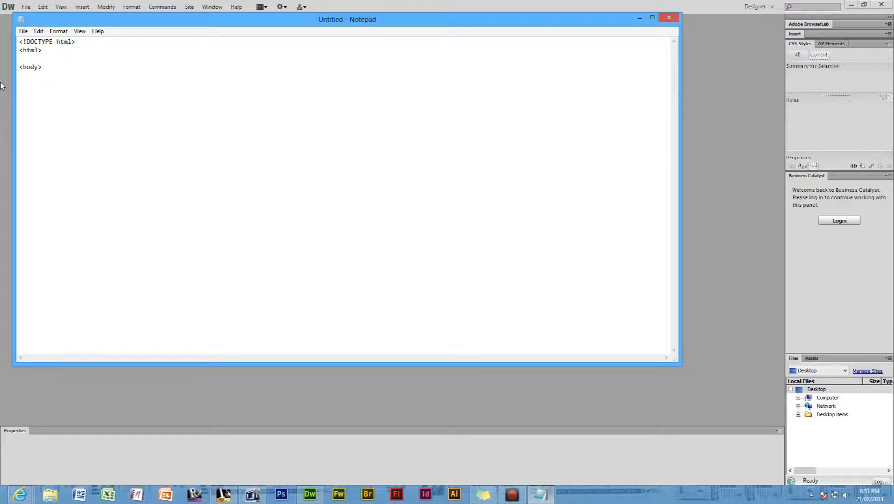
text(<)
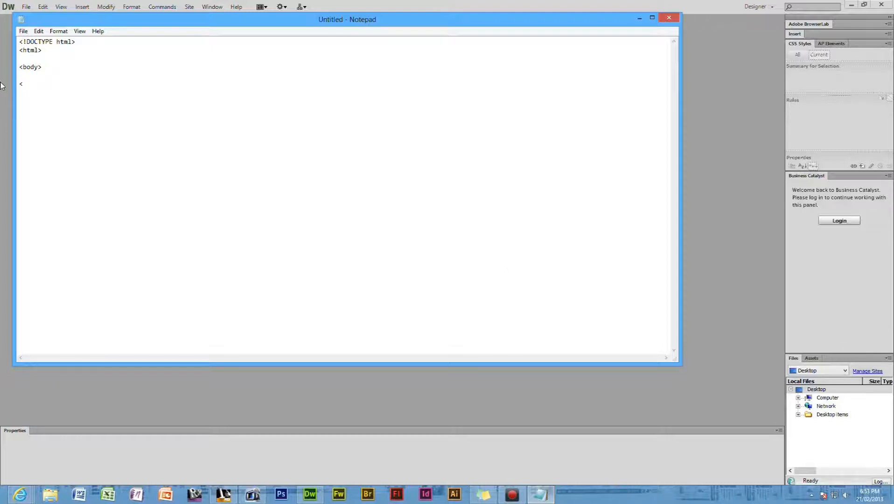
text(h)
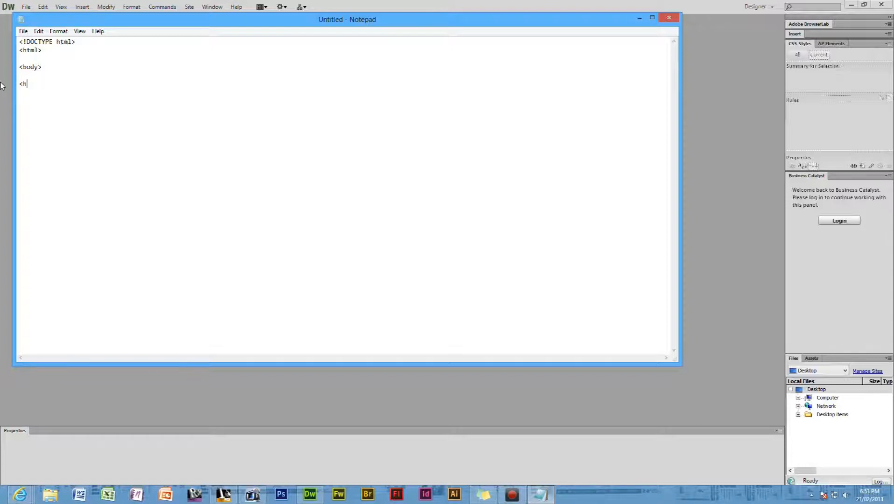
text(1>)
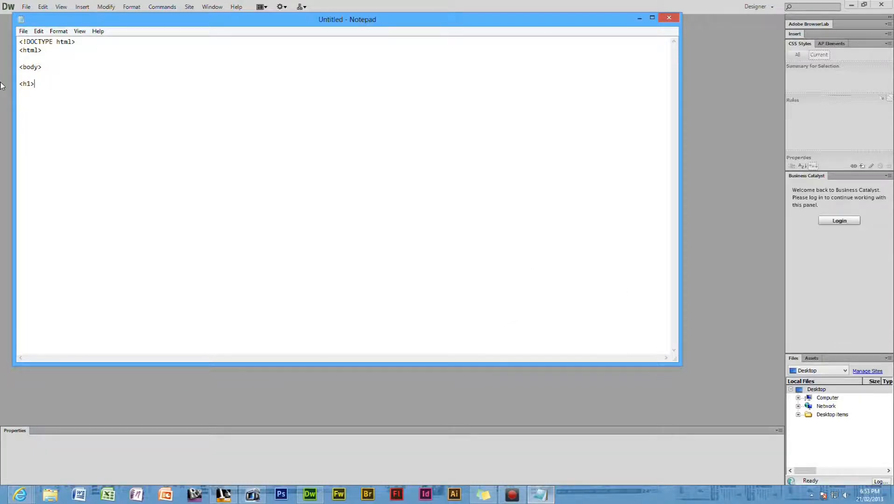
text(This is t)
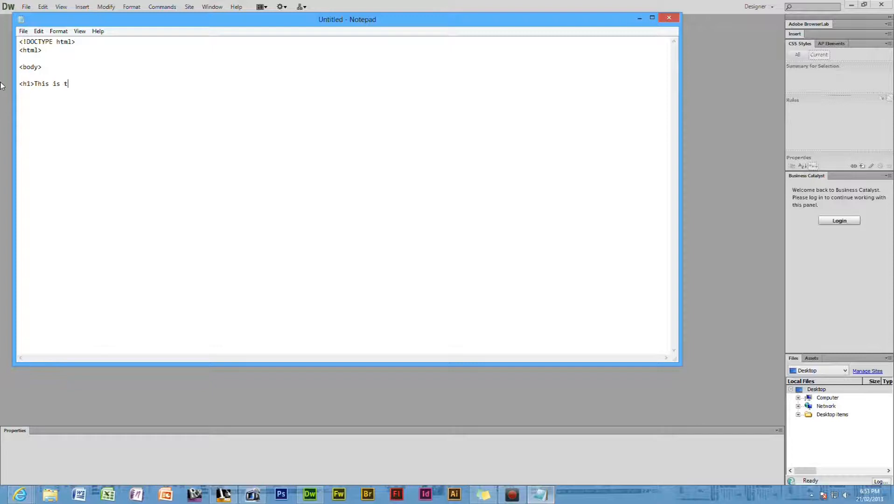
text(itle of tes)
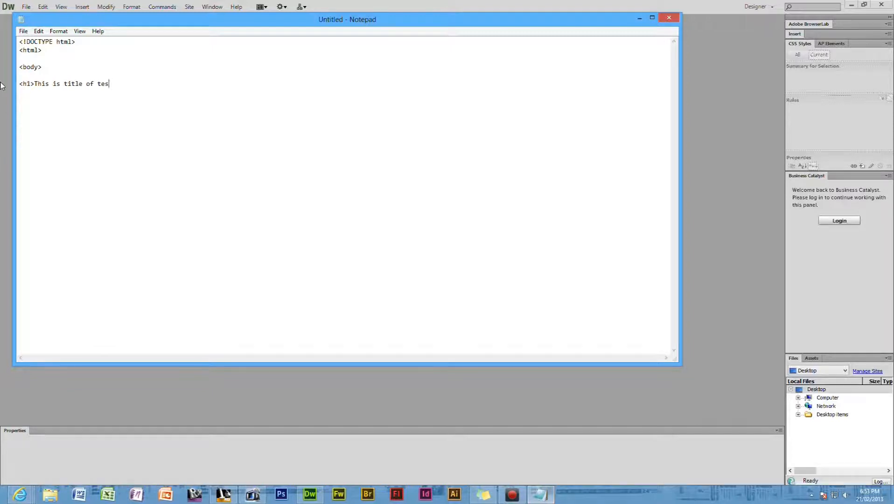
text(t<)
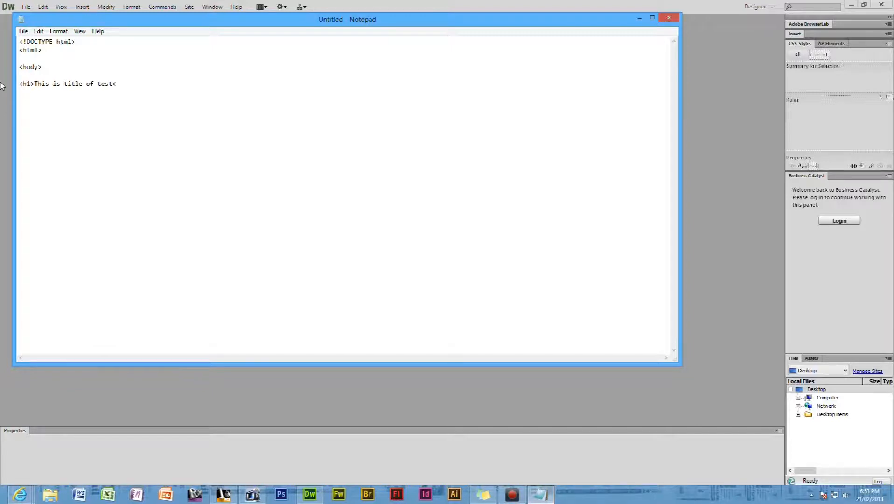
text(/)
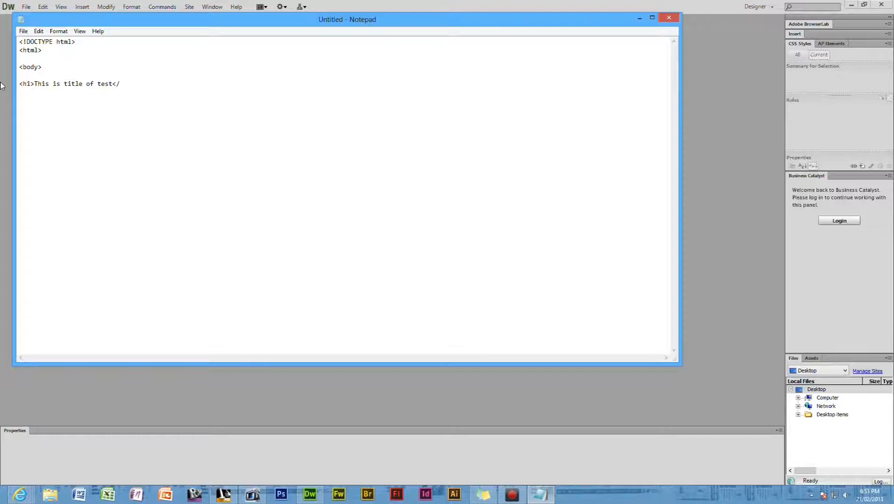
text(h6)
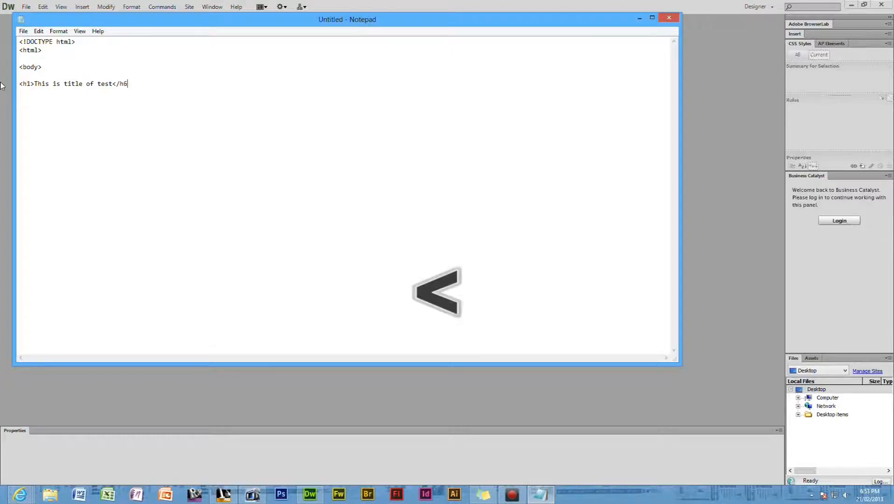
text(>)
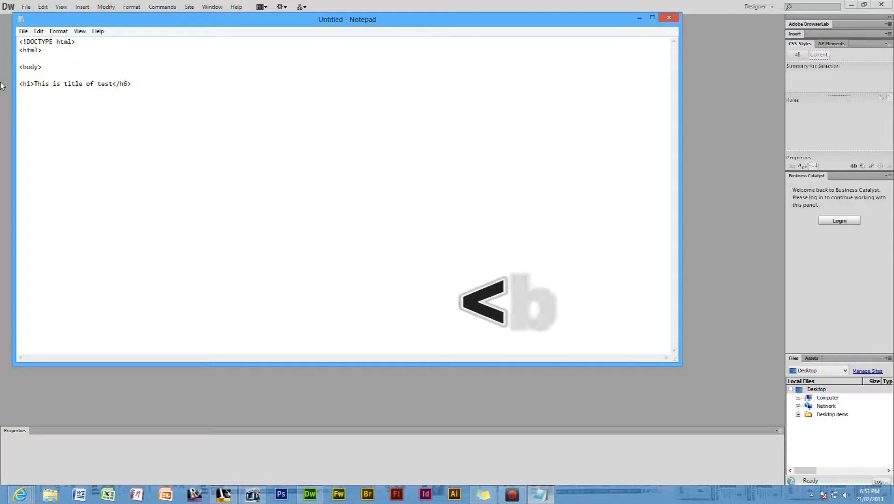
text(<b)
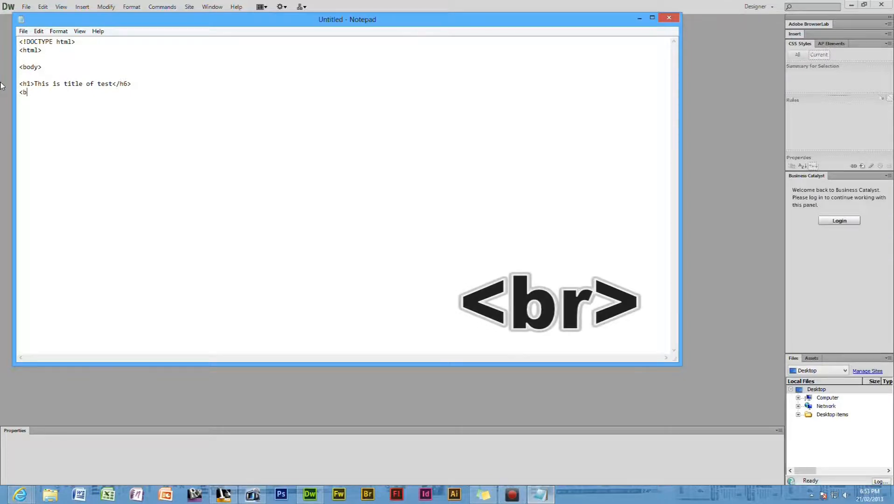
text(r>)
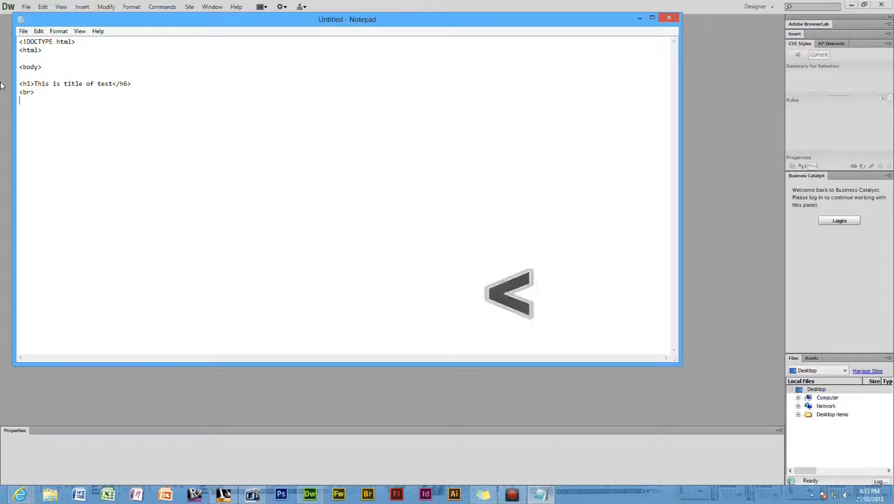
Type the paragraph 'This is paragraph of test', correcting a mistyped letter.
text(<p)
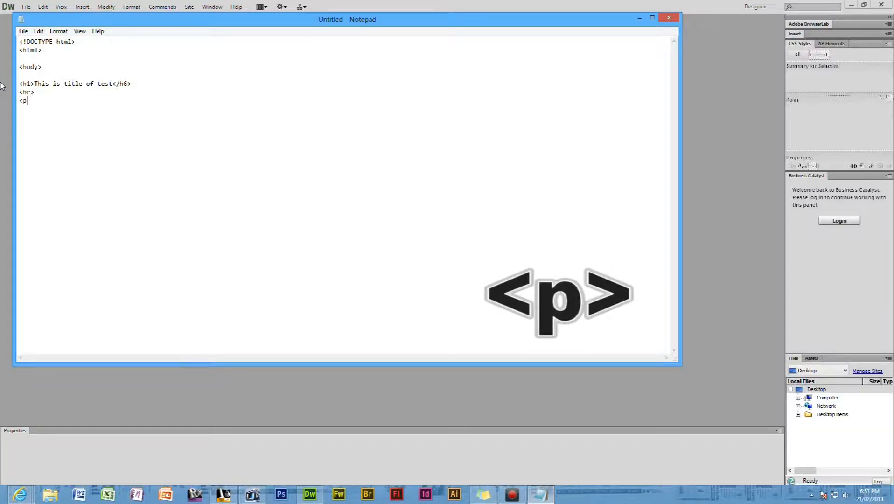
text(>This)
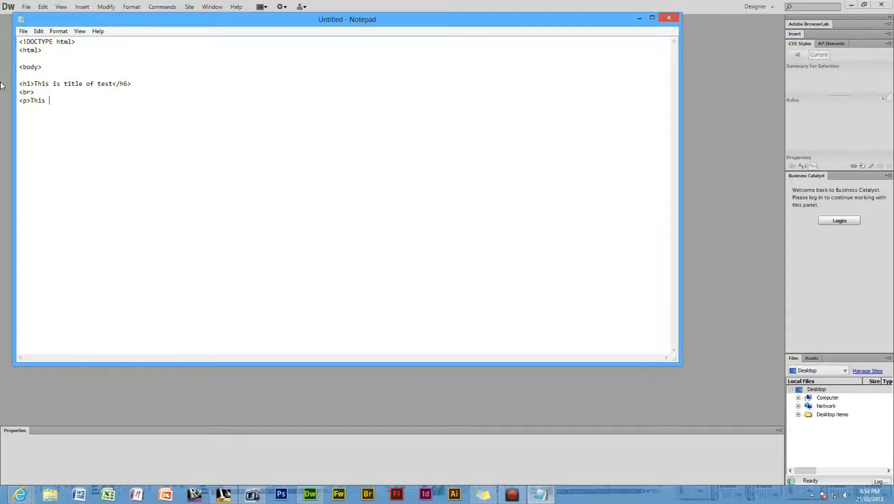
text(is pra)
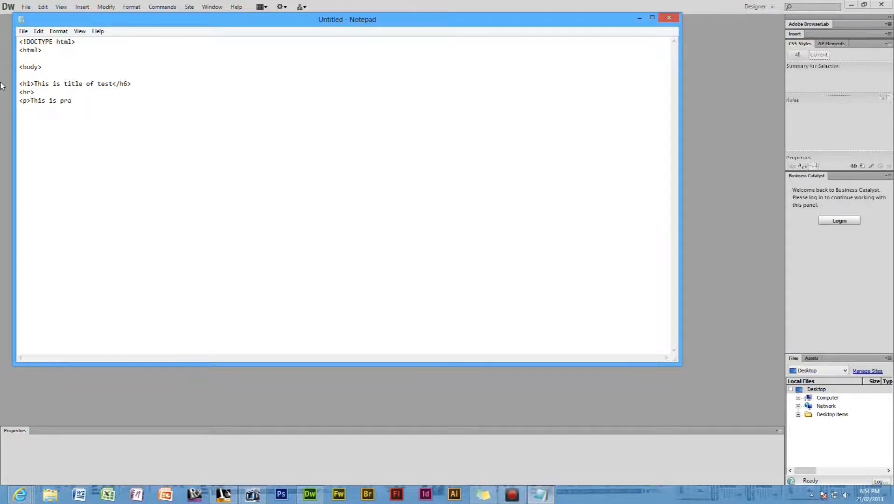
text(agr)
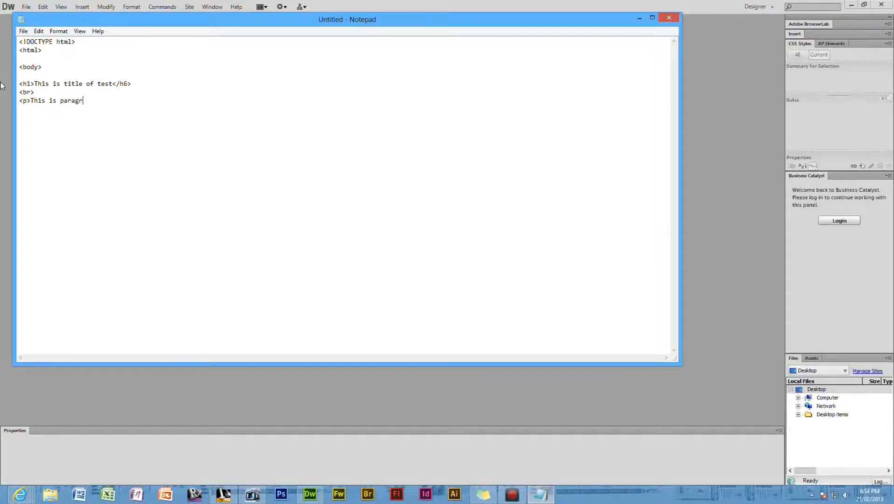
text(a)
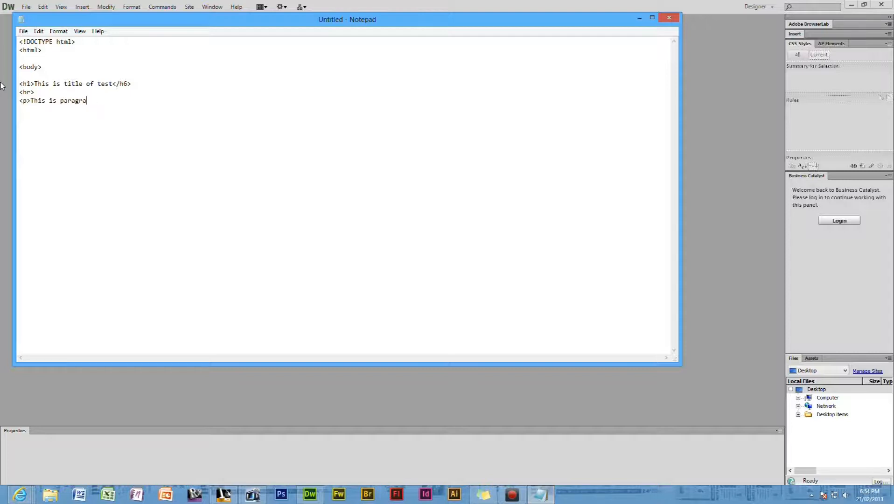
key(Backspace)
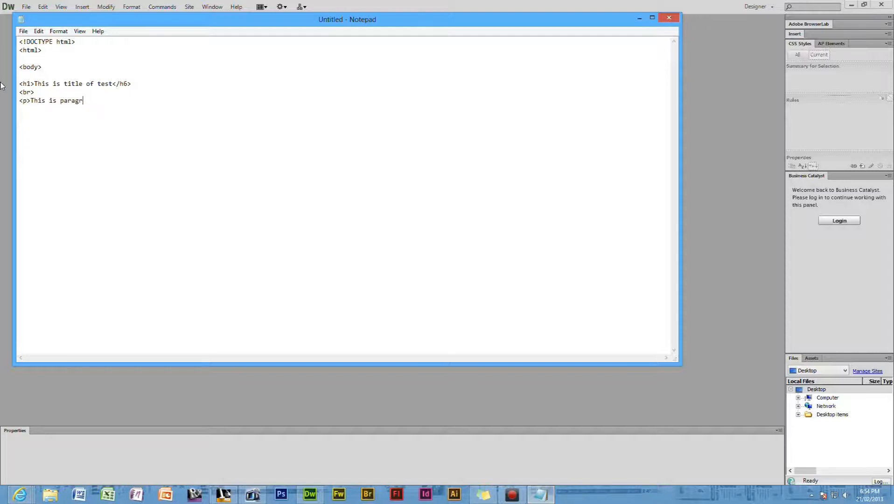
text(aph of test<)
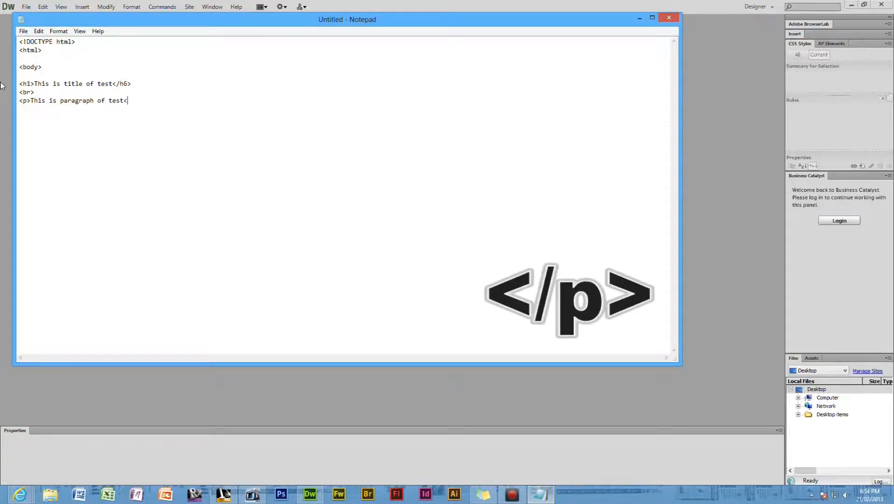
text(/p>)
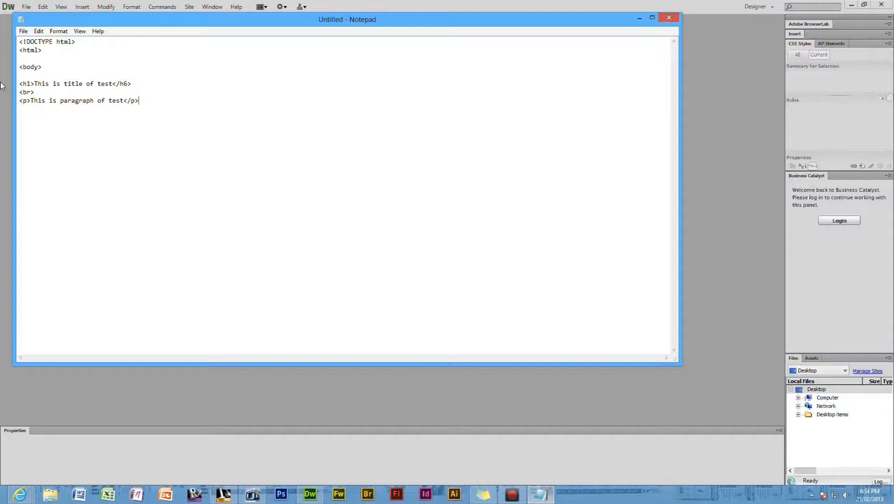
key(Enter)
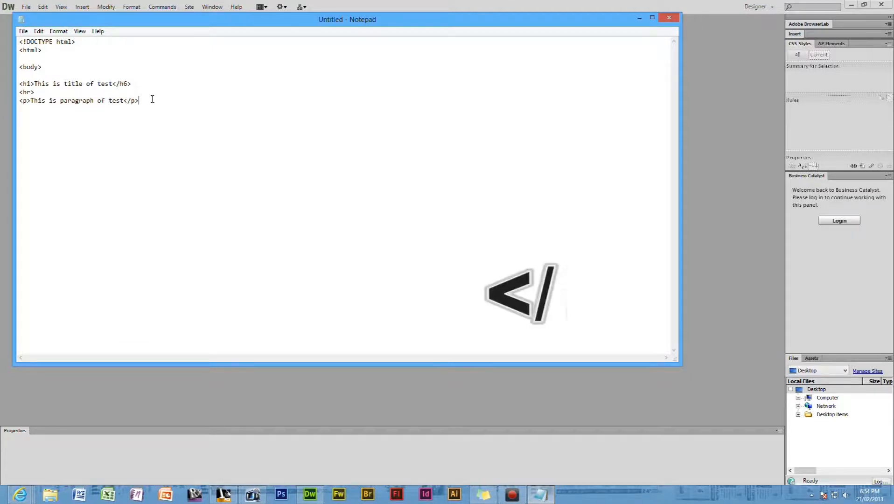
Add blank lines and type the closing html and body tags.
key(enter)
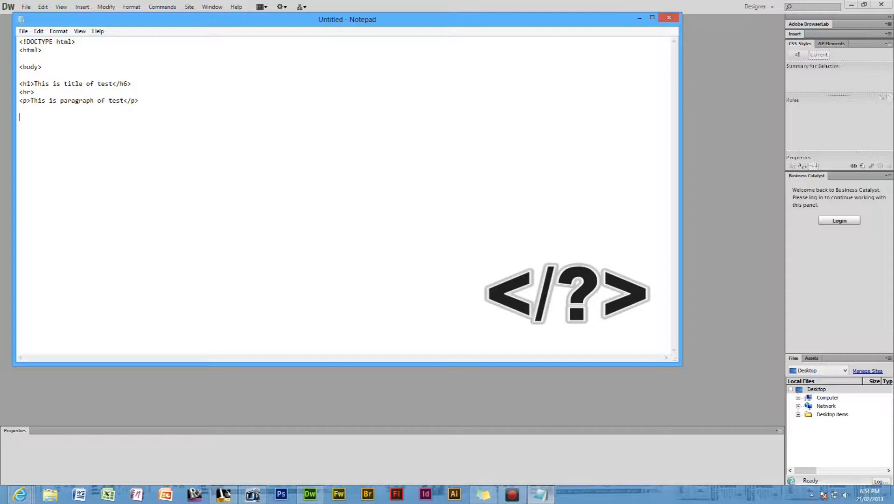
text(</htm)
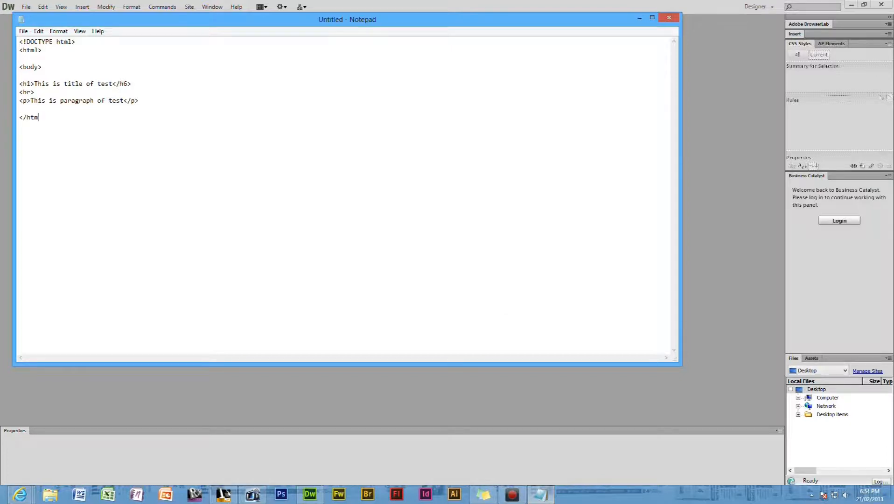
text(l>)
text(<)
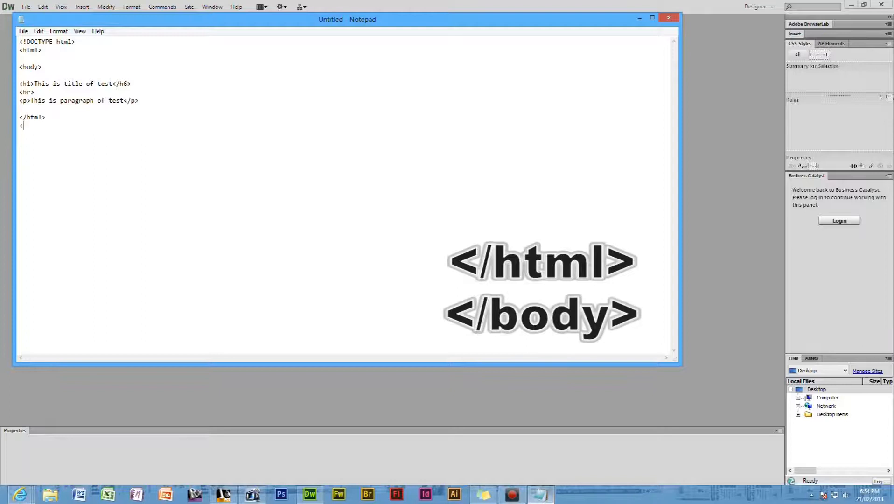
text(/d)
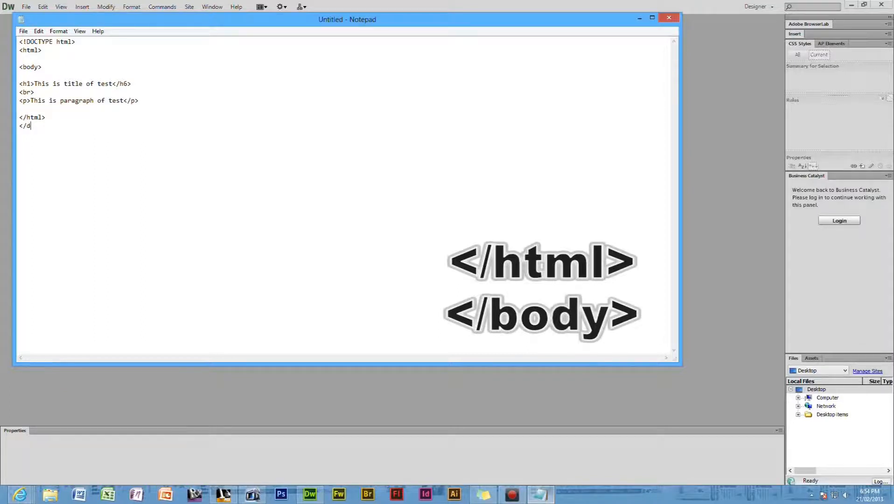
text(body>)
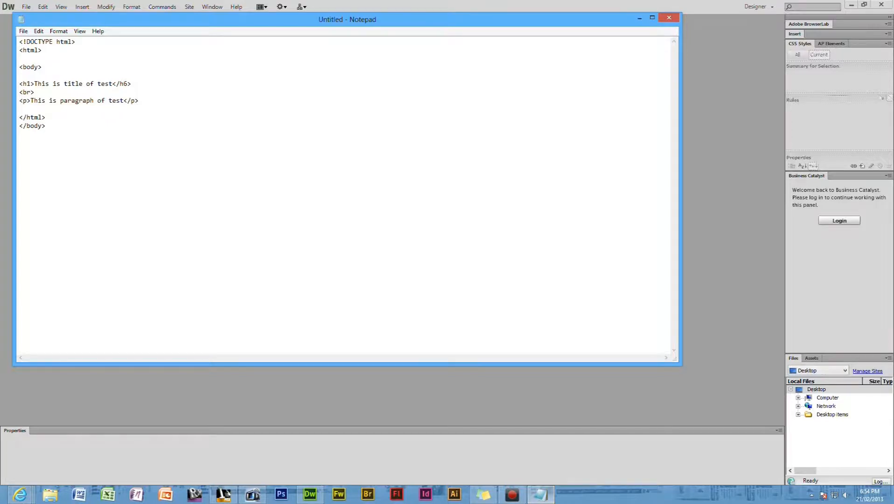
click(45, 126)
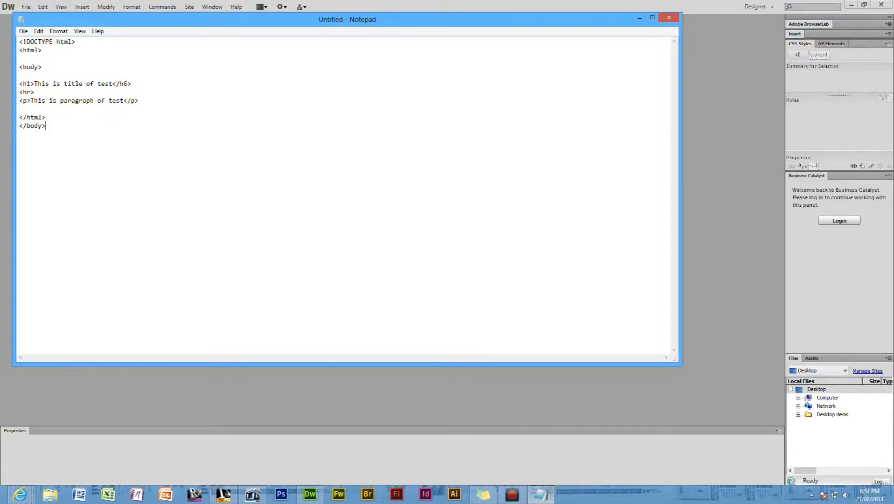
Save the Notepad page into Documents as Test.html.
click(23, 31)
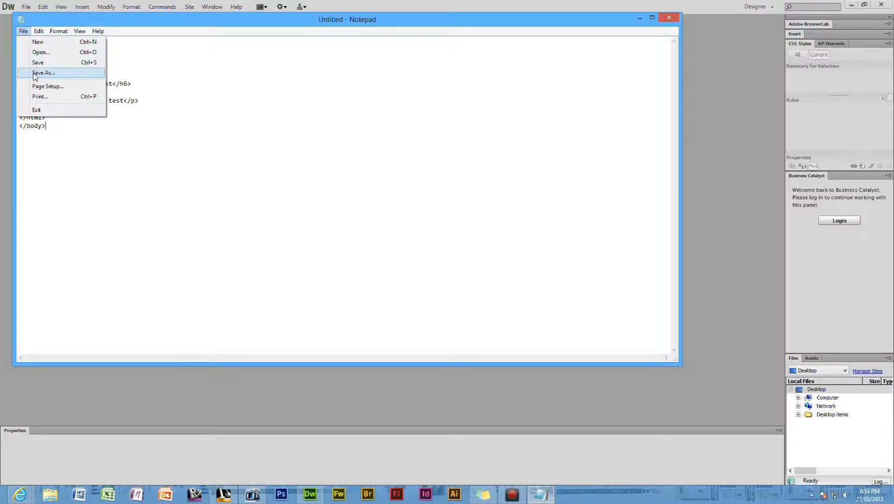
click(43, 73)
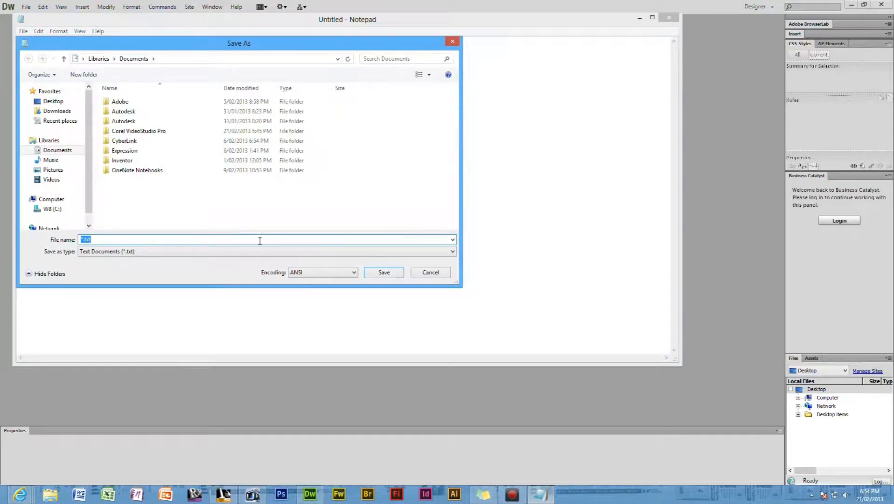
text(Test)
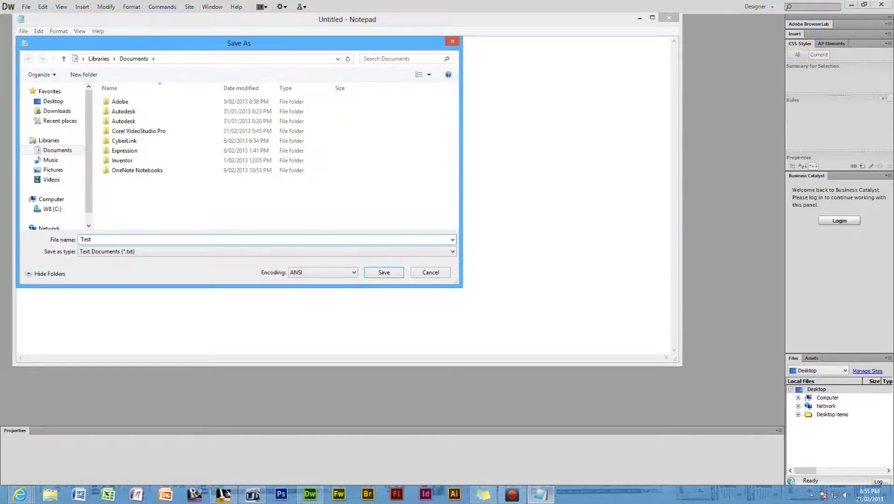
text(.html)
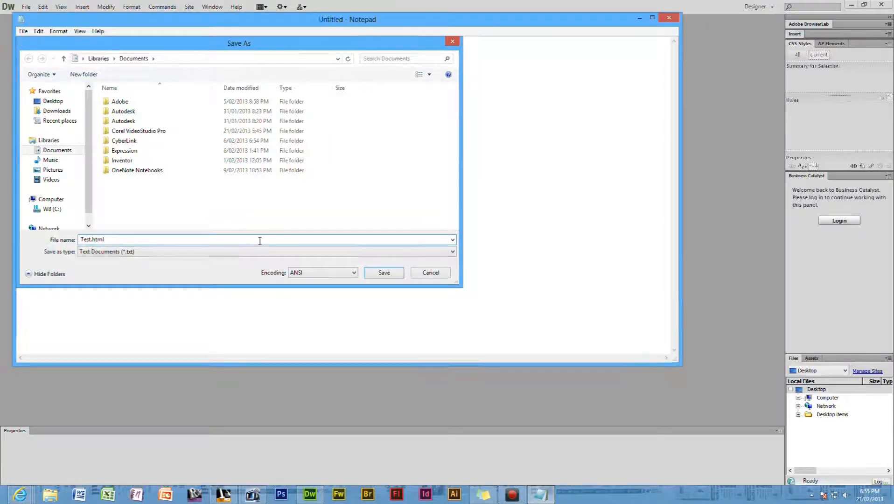
click(383, 273)
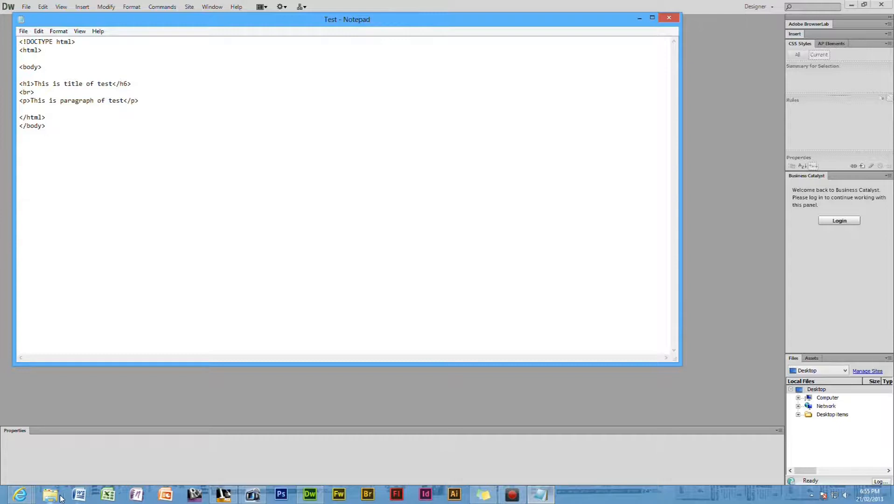
Open Test.html from the Documents library in File Explorer.
click(49, 493)
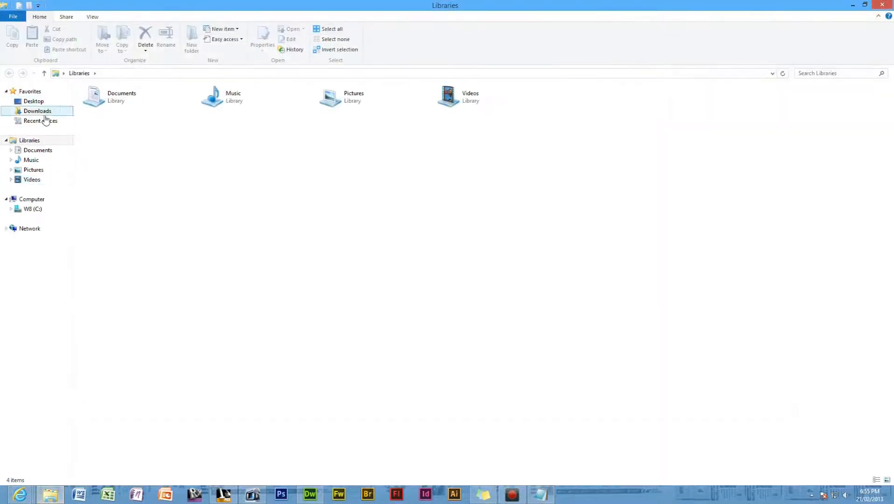
double_click(121, 96)
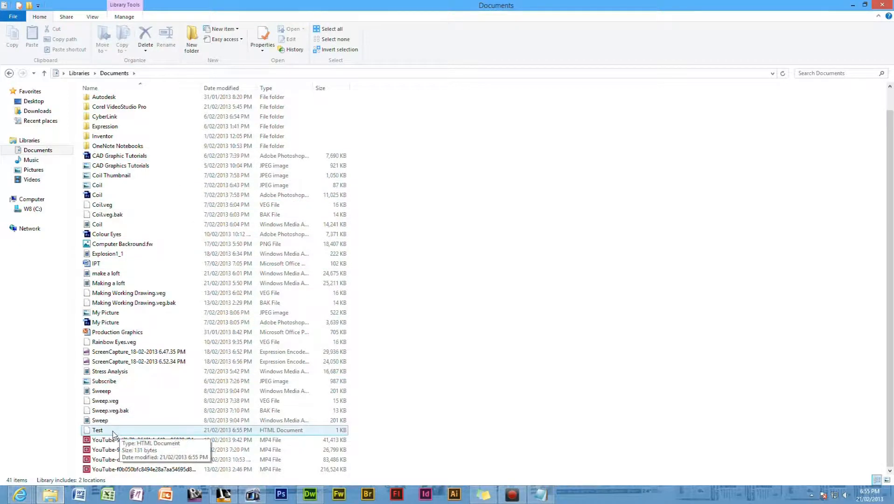
double_click(97, 429)
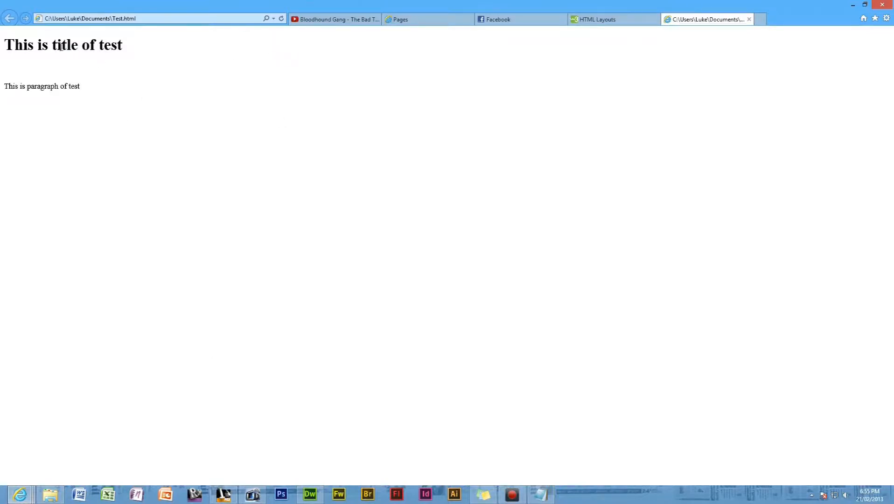
mouse_move(108, 80)
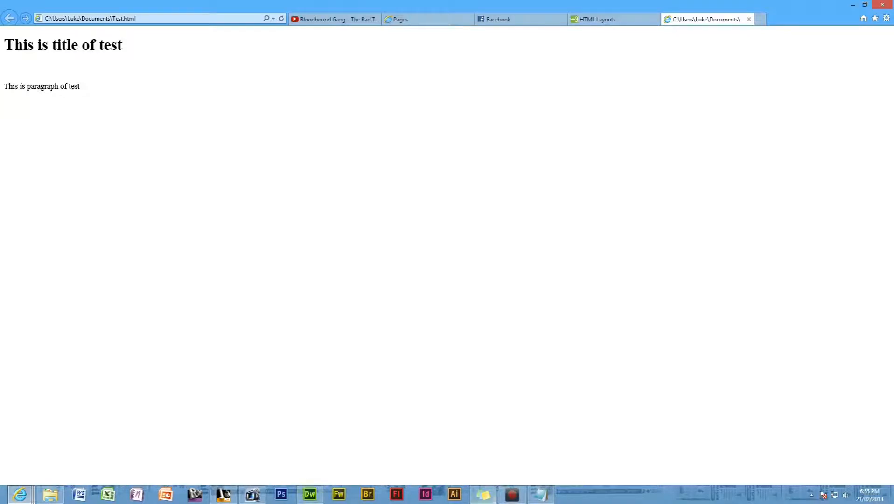
Switch from the rendered page in Internet Explorer to Dreamweaver.
click(309, 493)
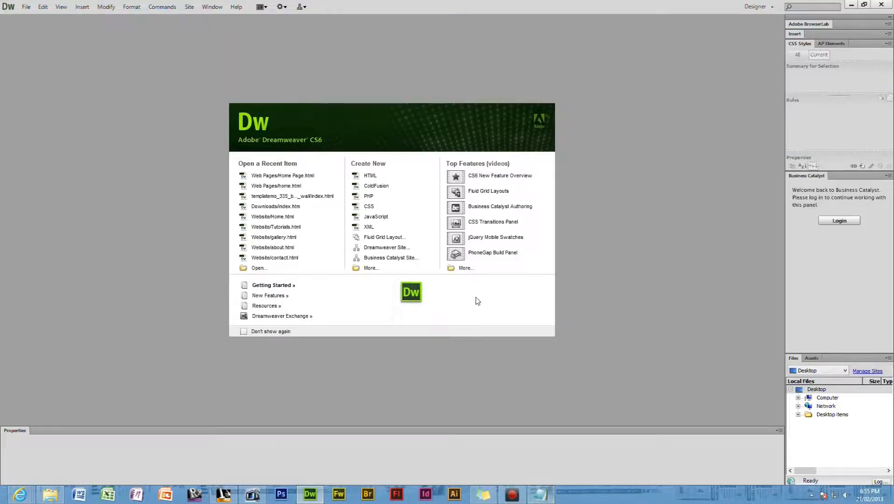
mouse_move(480, 299)
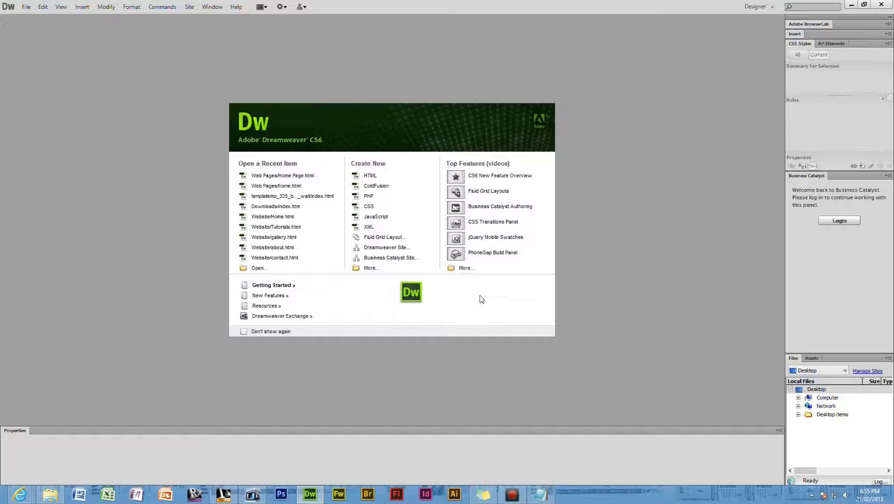
mouse_move(334, 65)
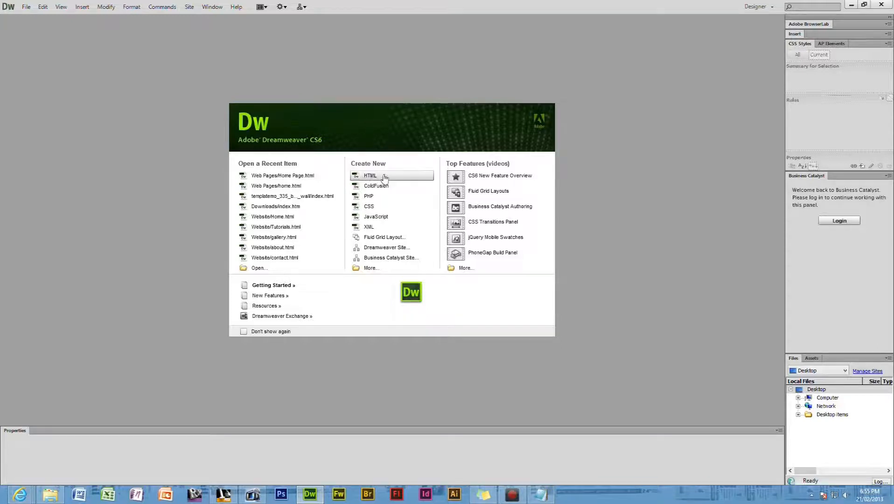
Create a new blank HTML document from the Dreamweaver Welcome screen.
click(370, 175)
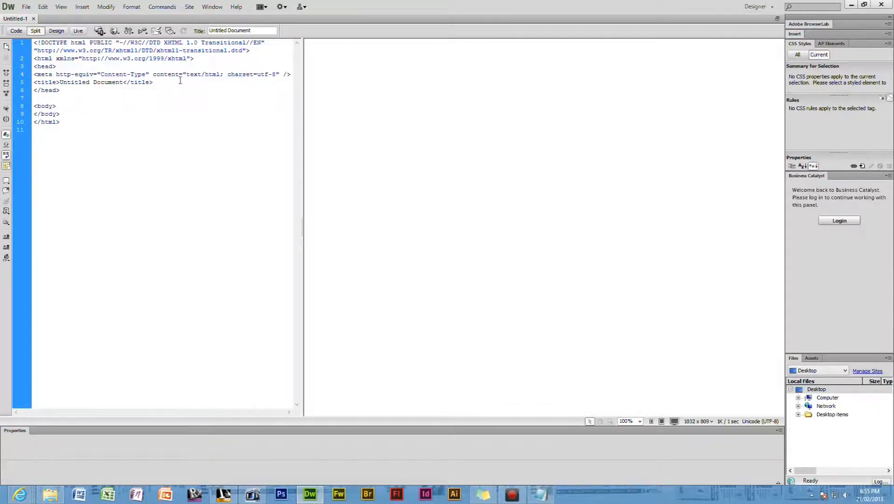
Select and delete the generated doctype and head code in Code view.
drag(35, 42, 59, 90)
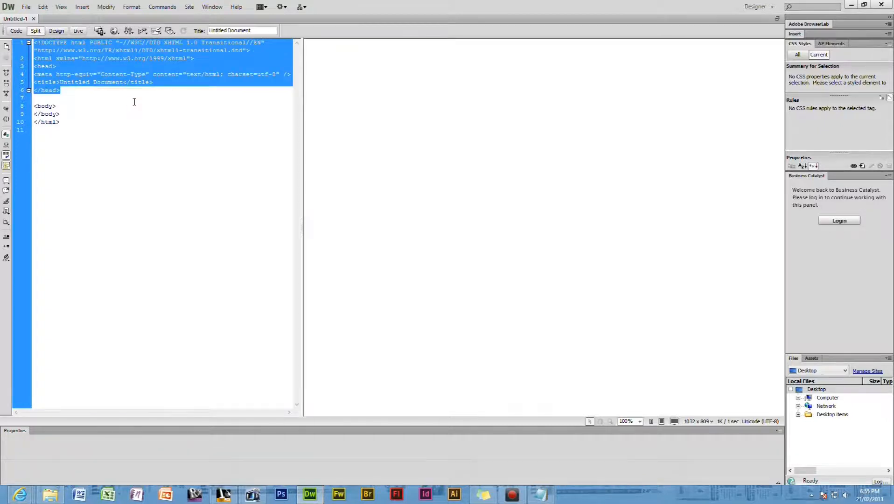
click(34, 97)
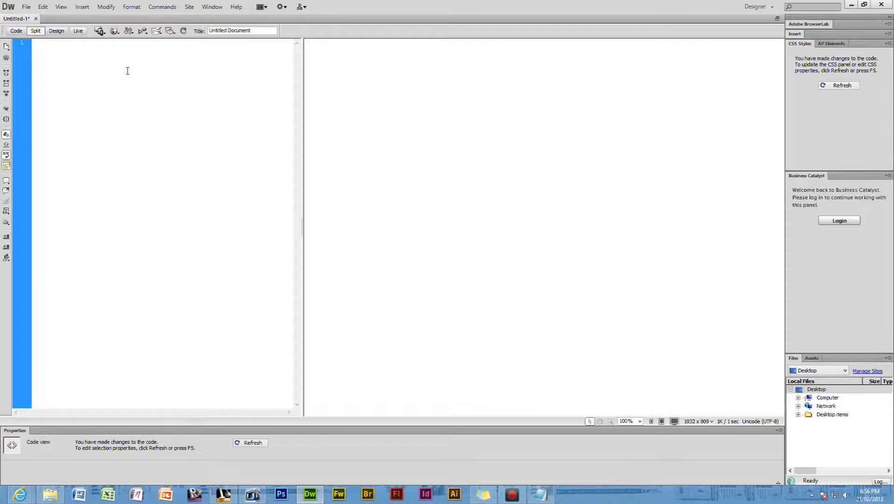
Type the doctype, <html> and <body> lines, leaving the cursor on line five.
text(<)
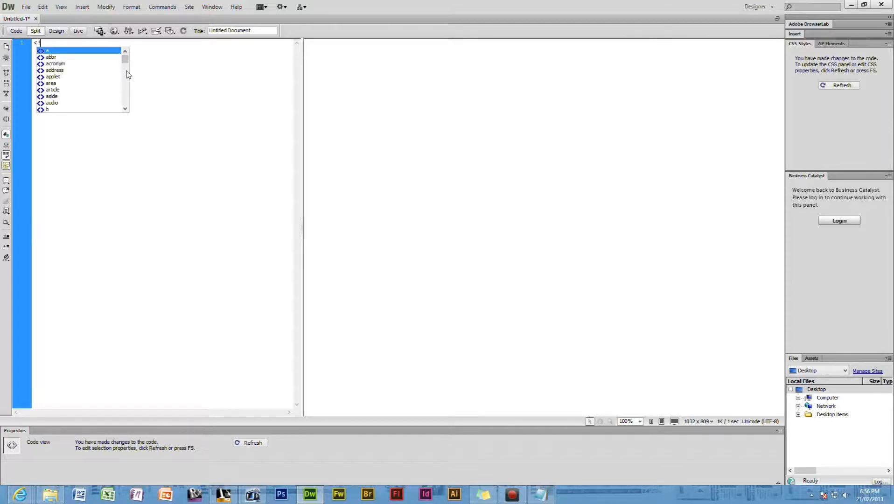
text(DIC)
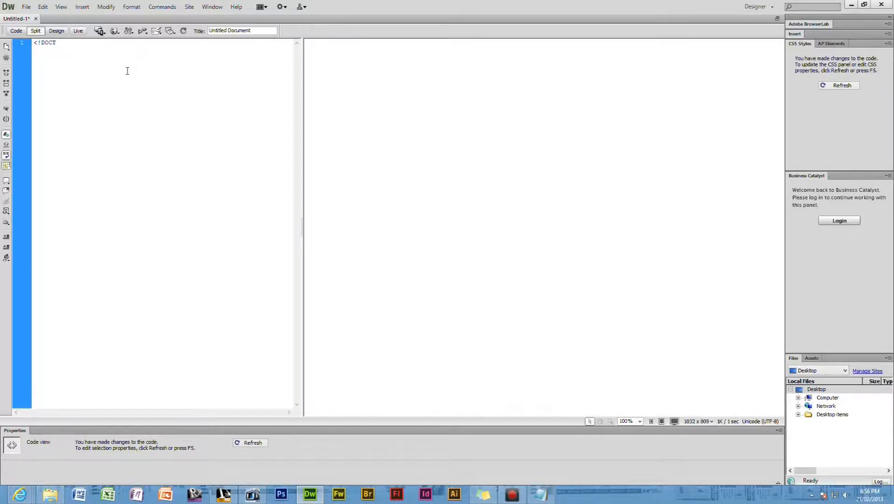
text(YPE)
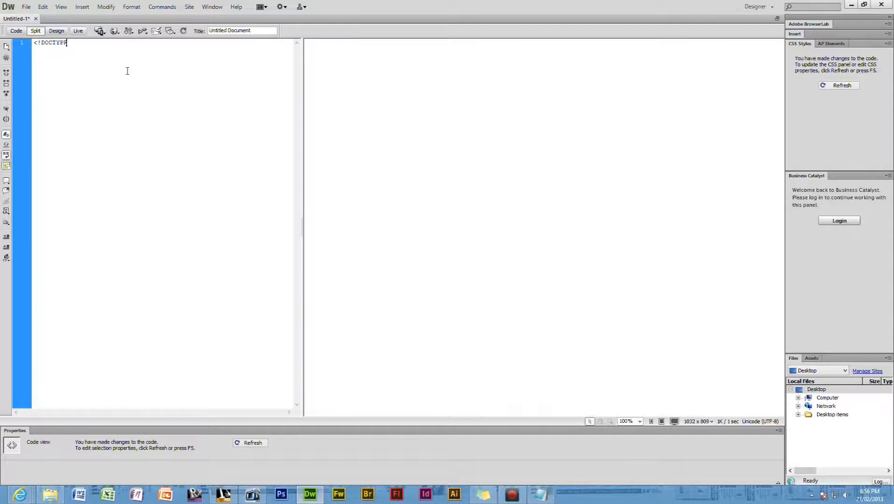
key(Backspace)
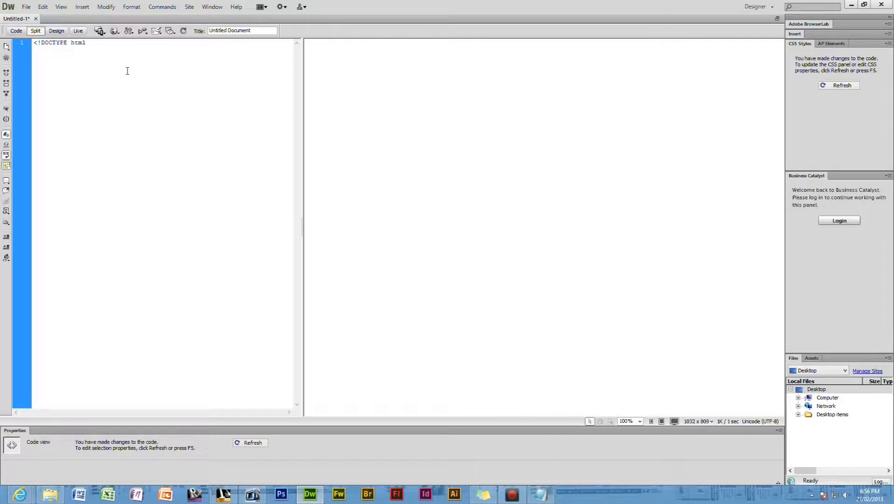
text(<)
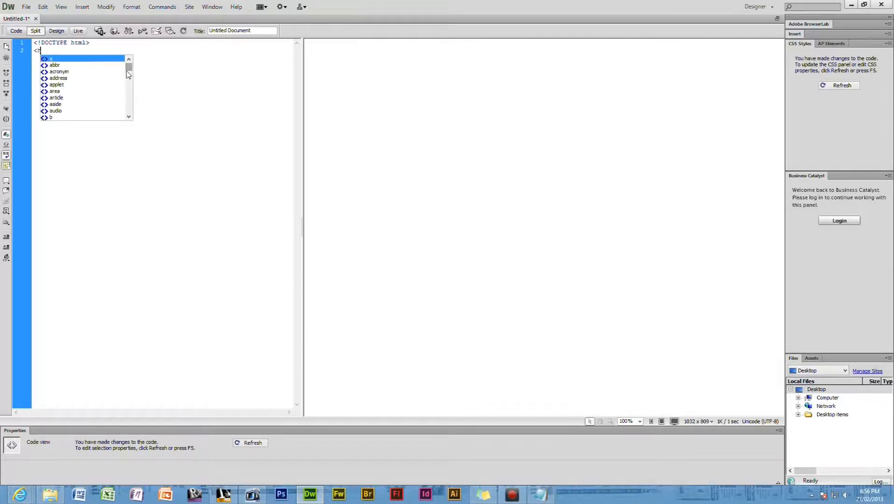
text(html>)
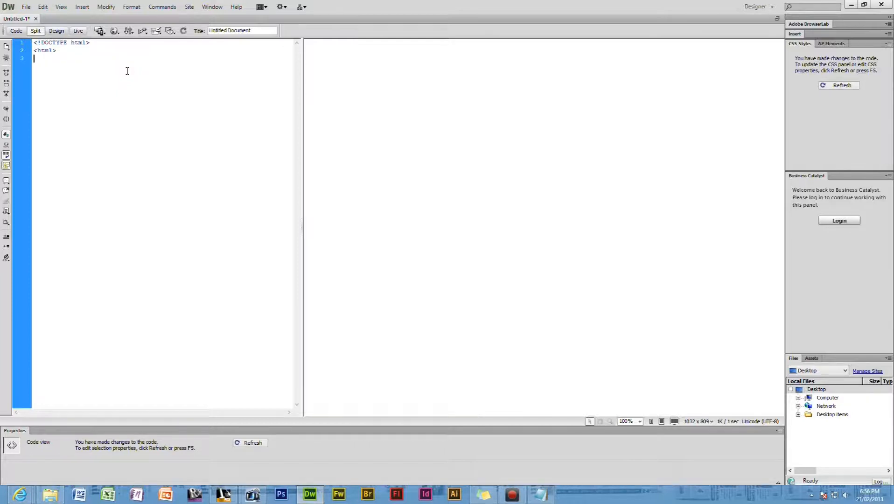
text(<bod)
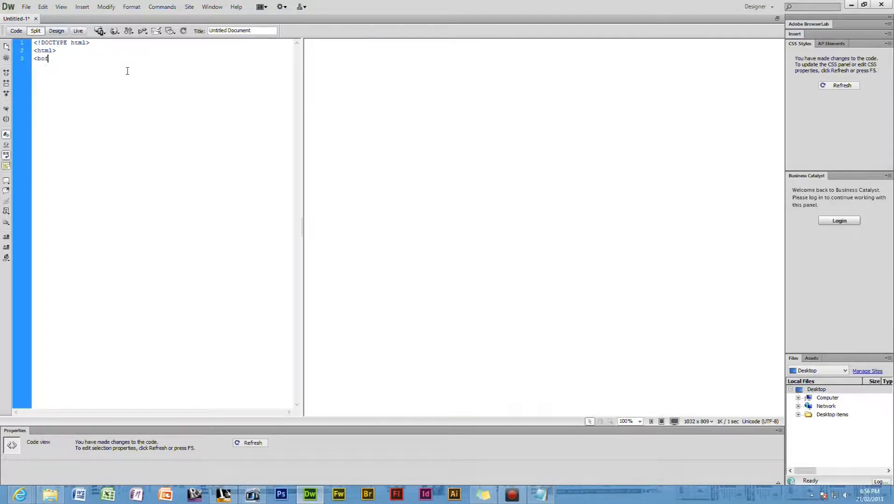
text(y>)
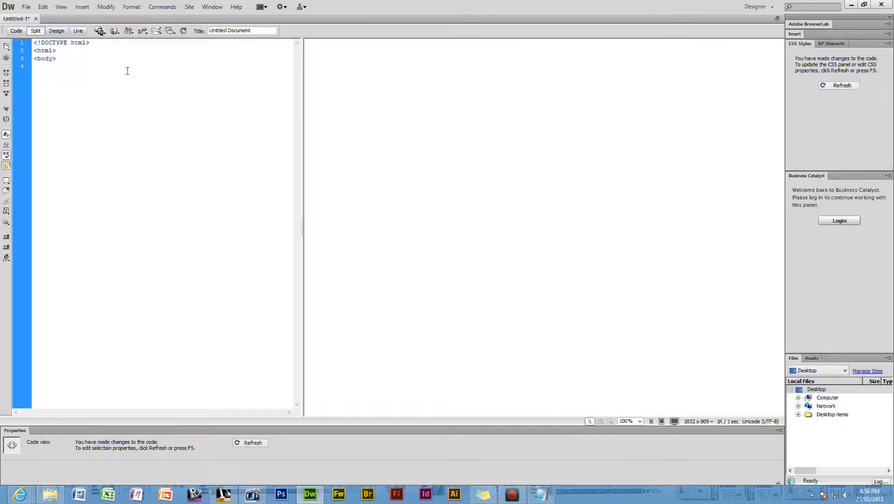
key(enter)
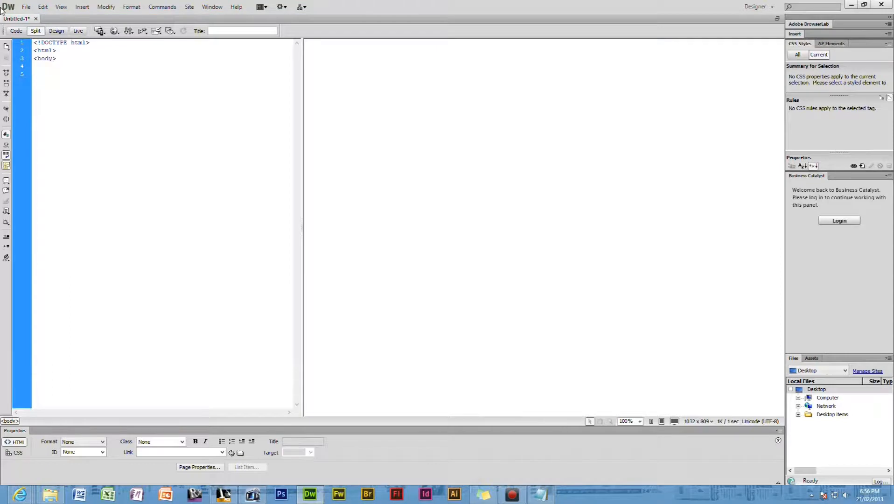
click(34, 74)
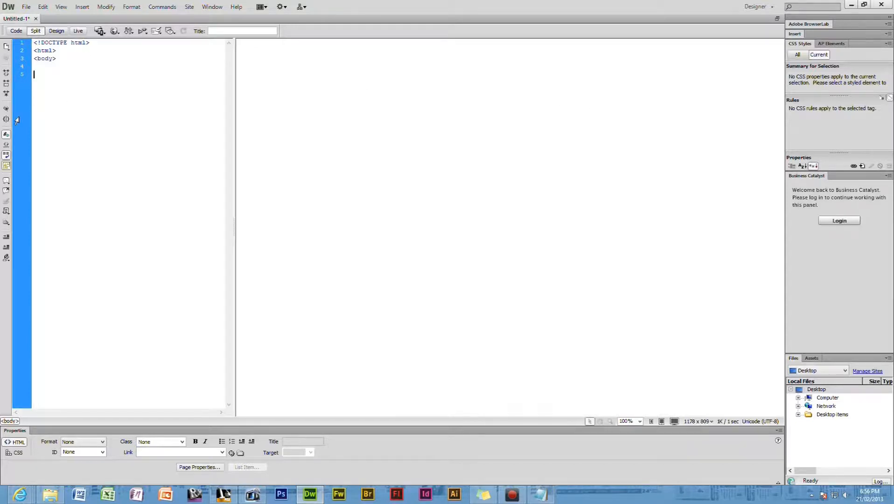
Type the h1 title heading 'This is title of test'.
text(<h1>)
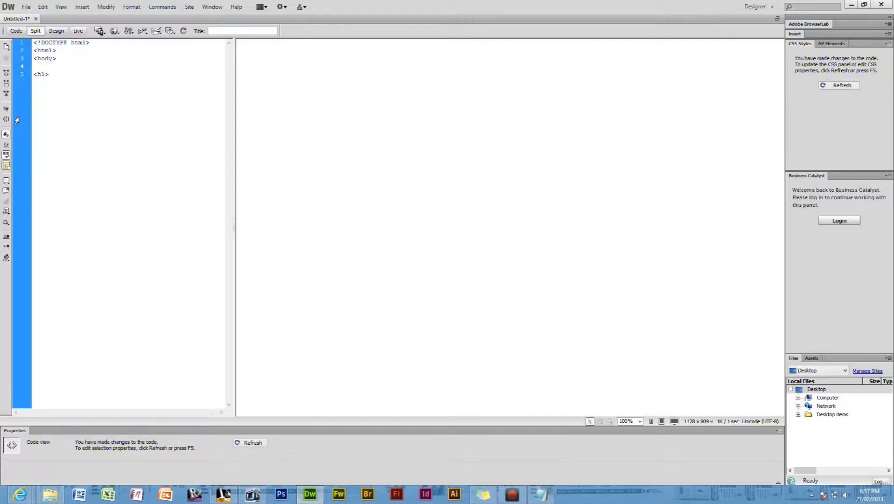
text(This is t)
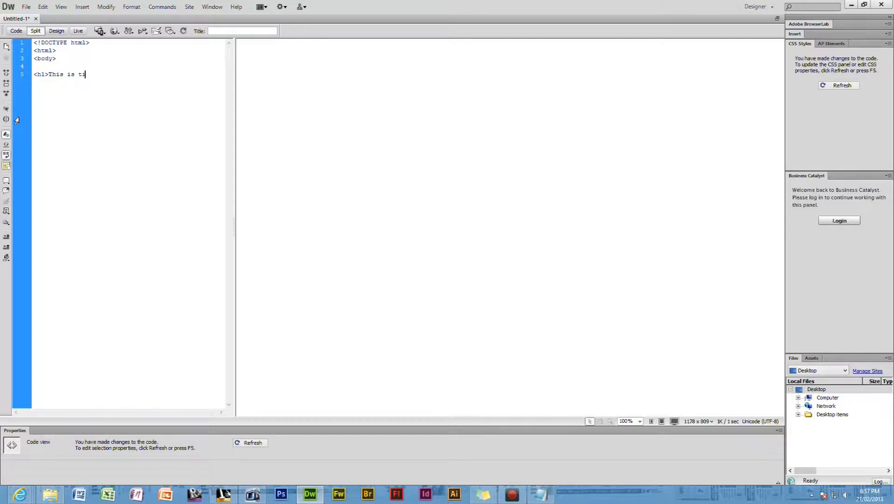
text(itle of test</h1>)
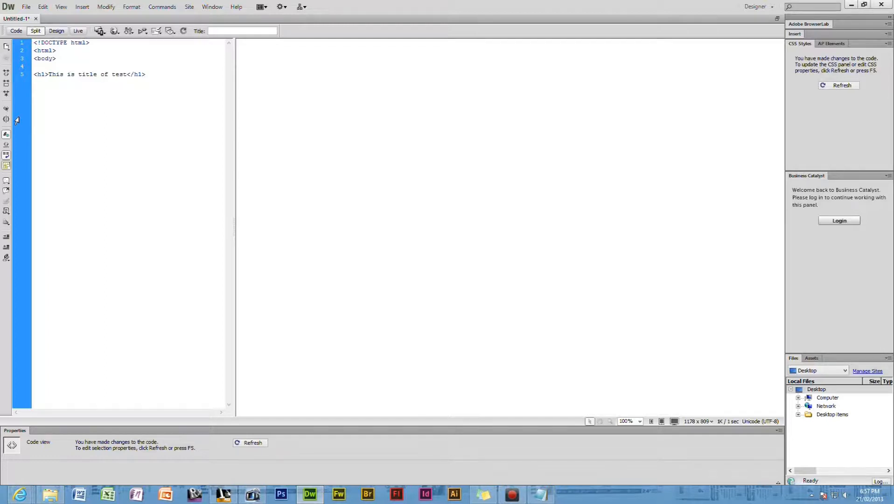
click(145, 74)
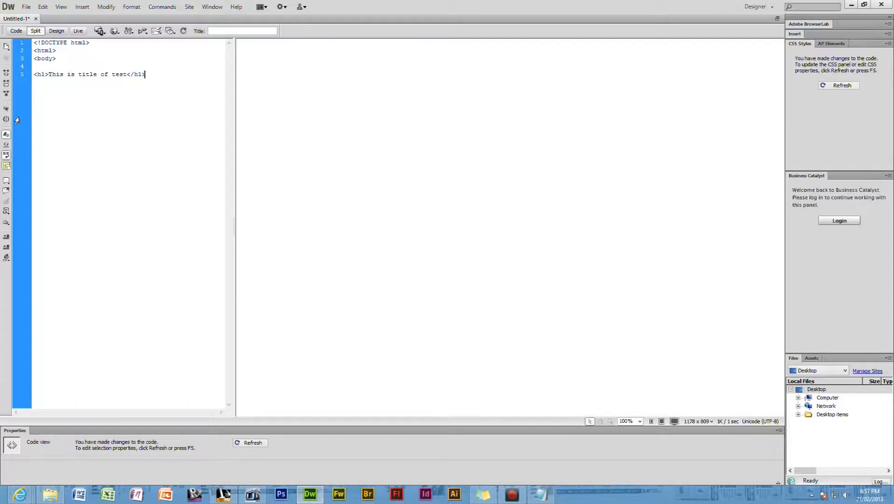
Add a <br> and the paragraph 'This is paragraph test'.
text(<)
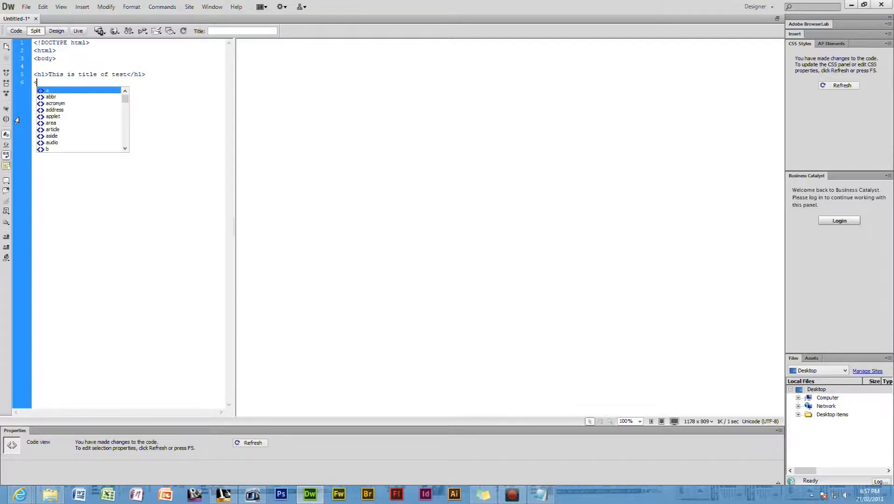
text(<)
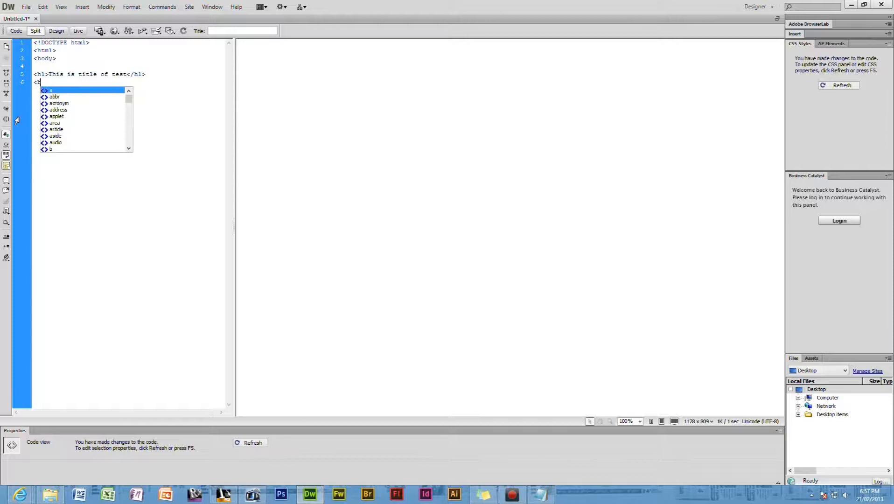
text(br>)
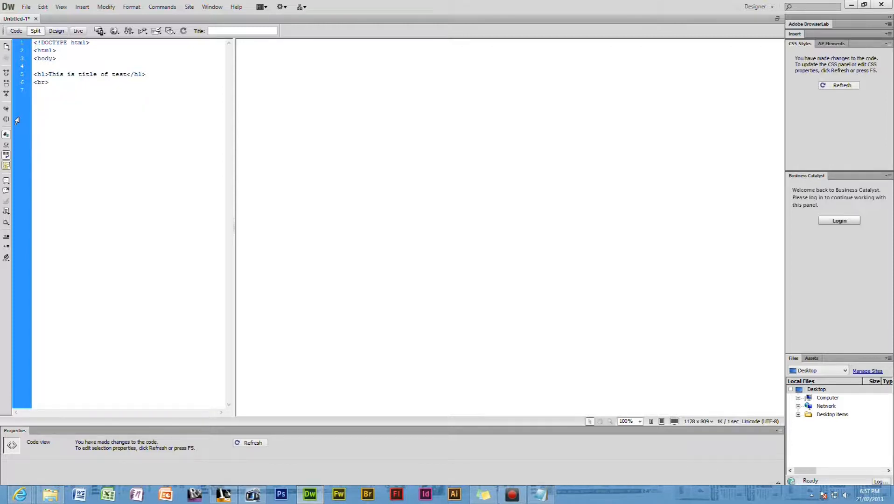
text(<p>)
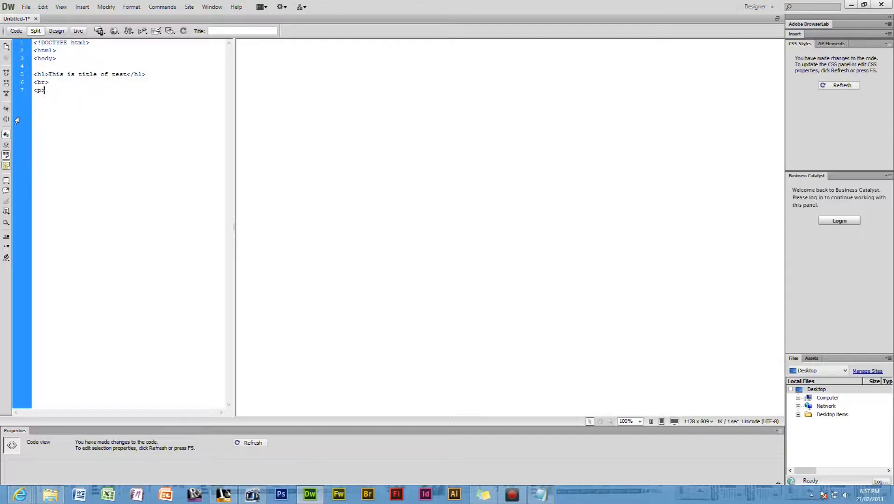
text(This is)
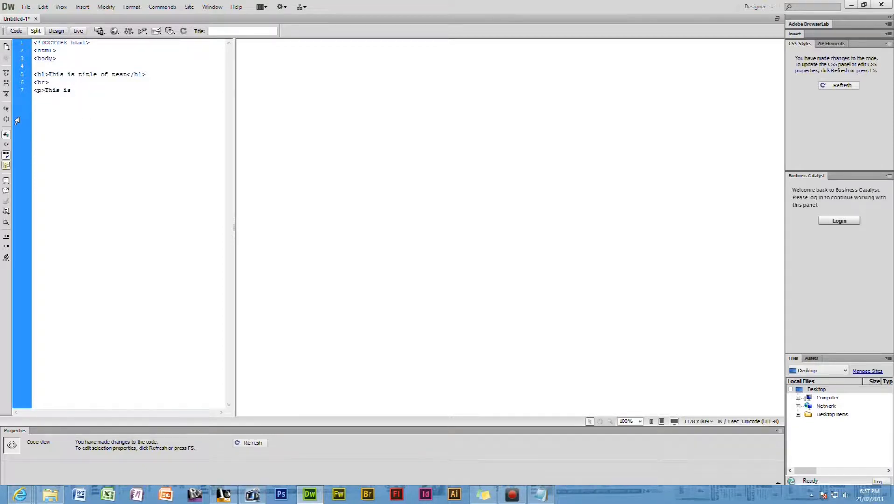
text(parag)
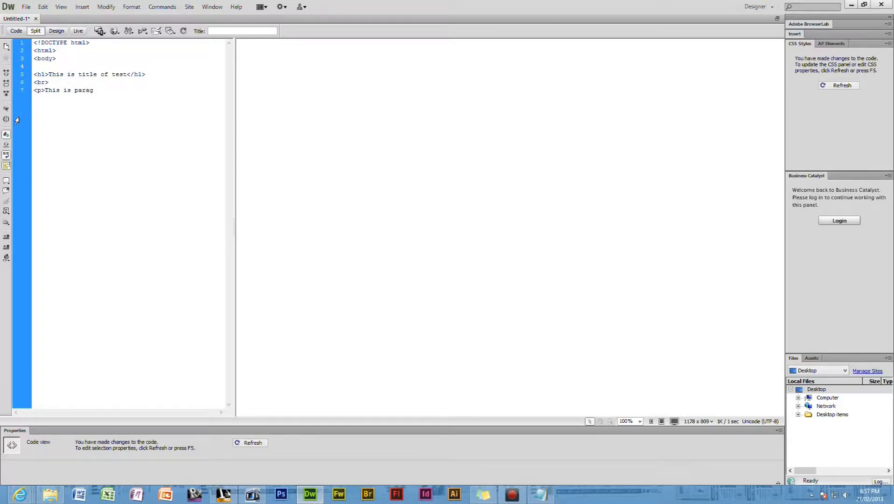
text(raph)
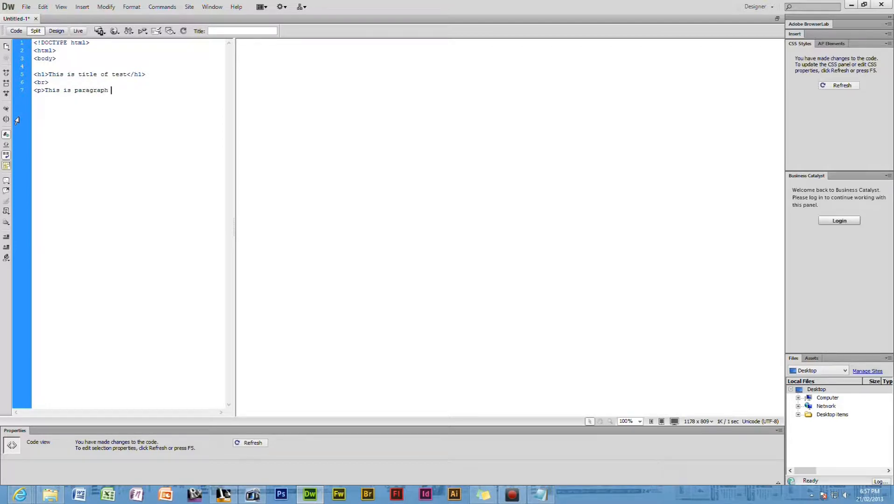
text(test)
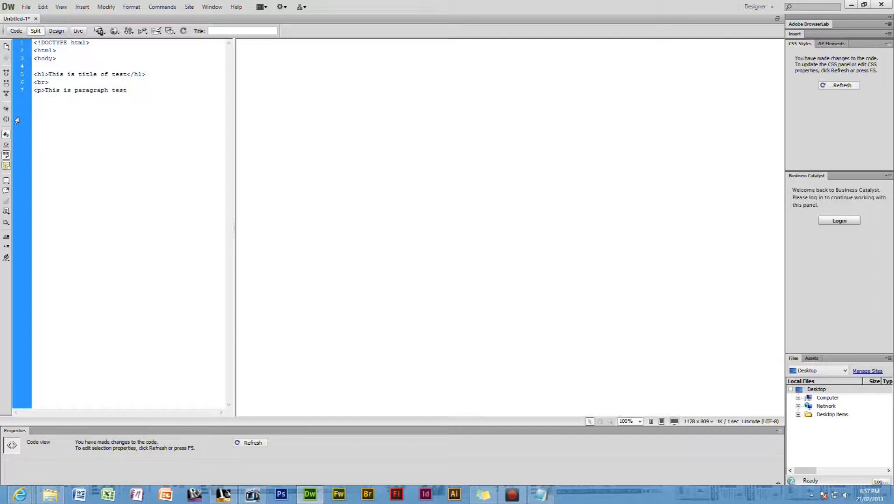
text(</p>)
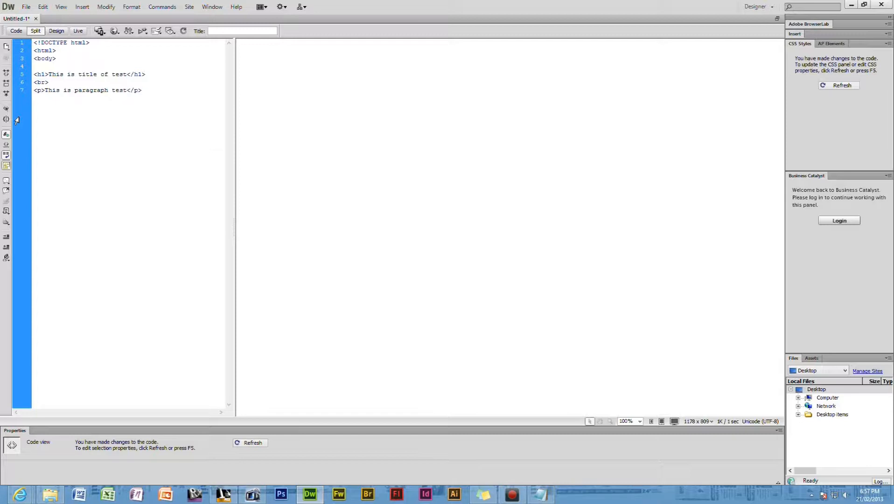
Close the body and html tags on a new line below the paragraph.
click(142, 90)
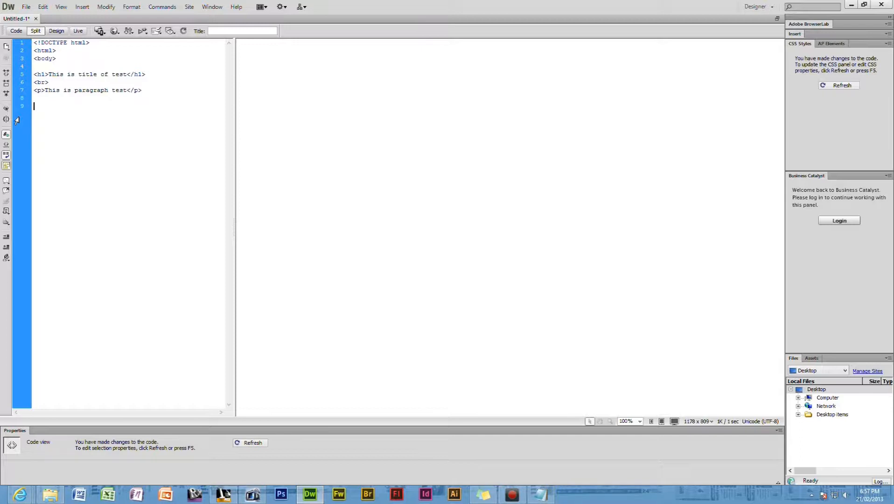
text(<)
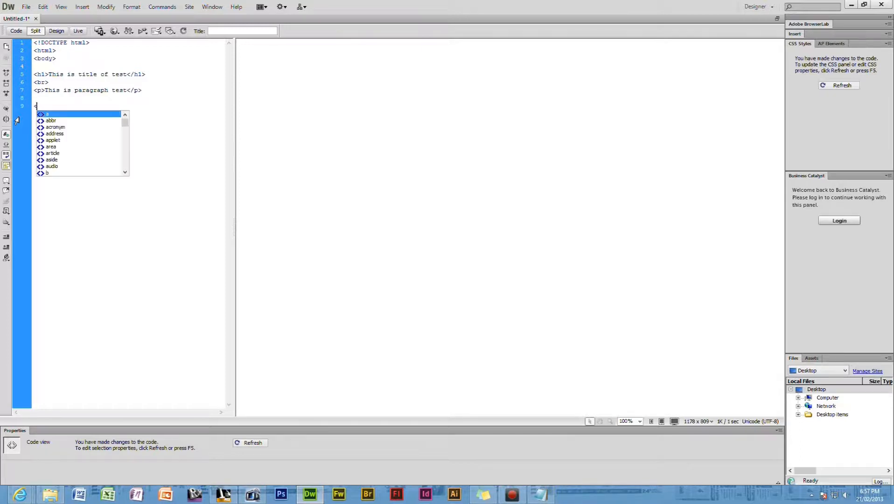
text(<)
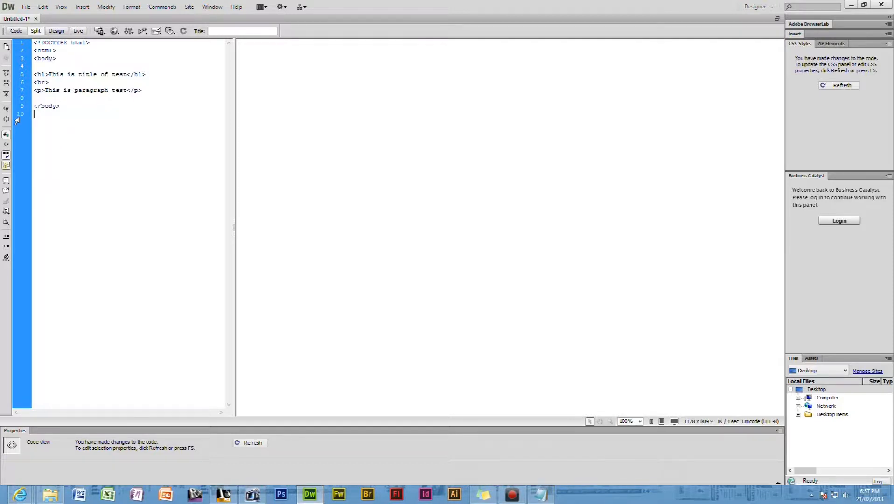
text(</html>)
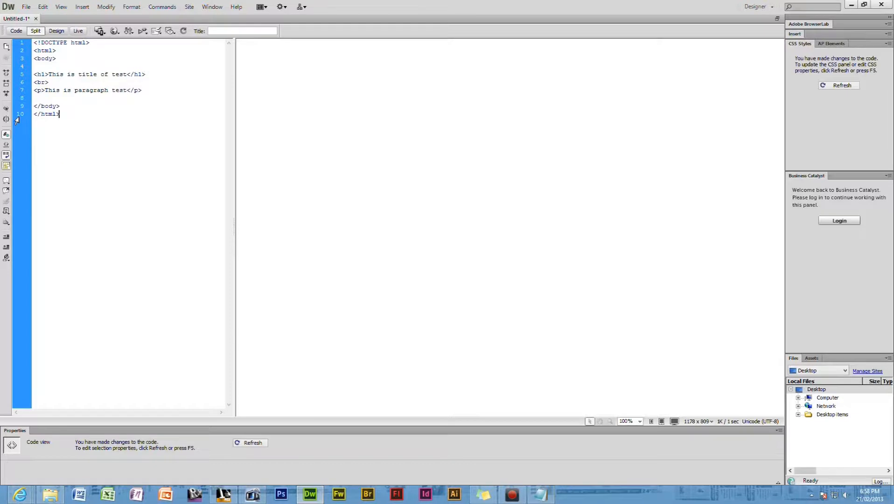
mouse_move(215, 288)
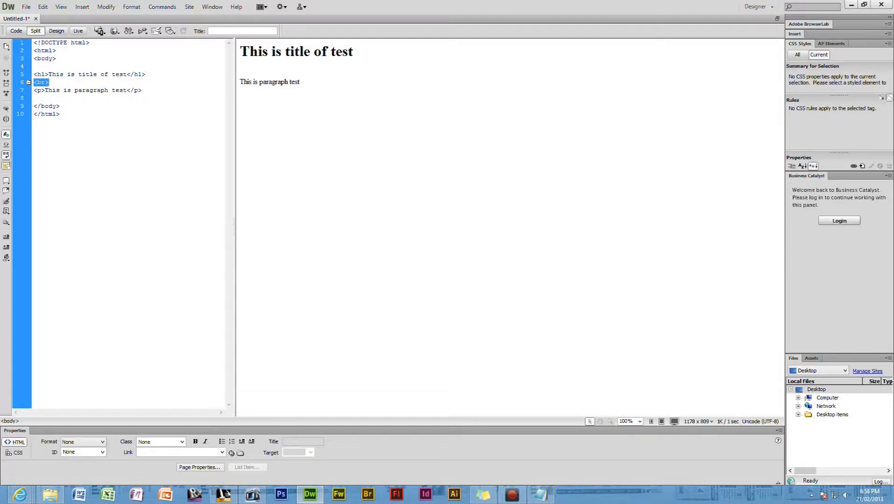
Delete the <br> tag on line 6 and its empty line, then refresh the preview.
key(Delete)
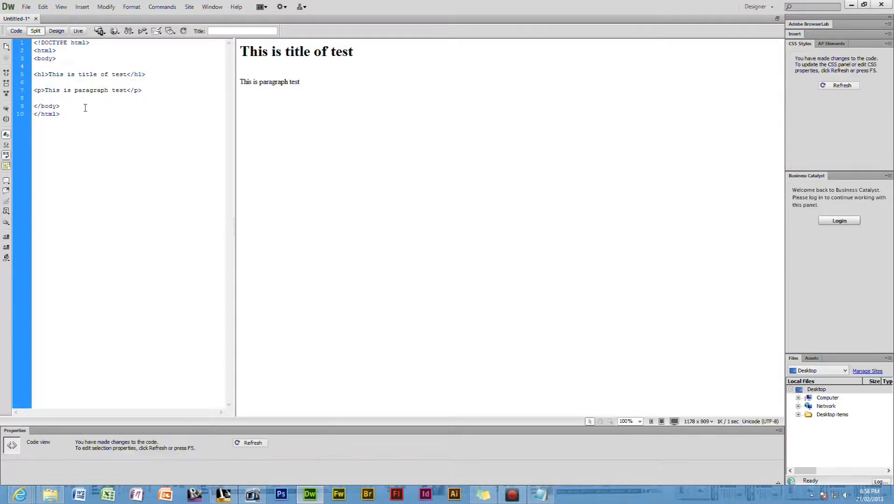
click(34, 82)
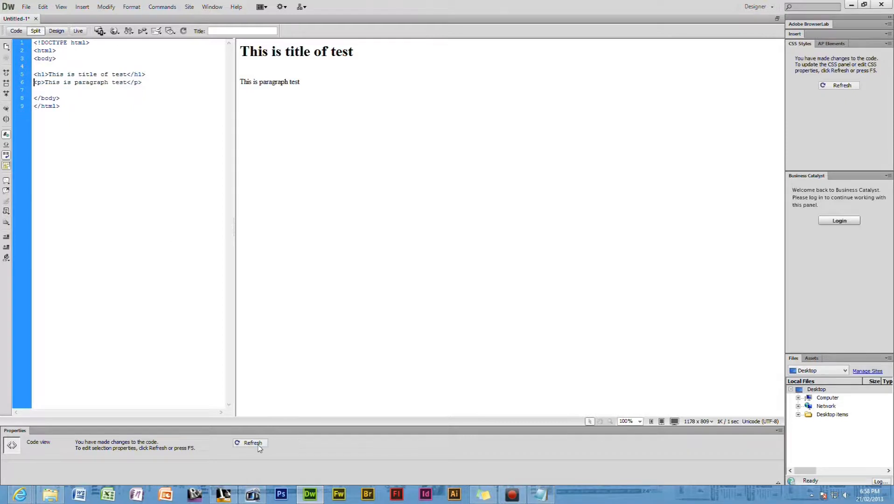
click(250, 443)
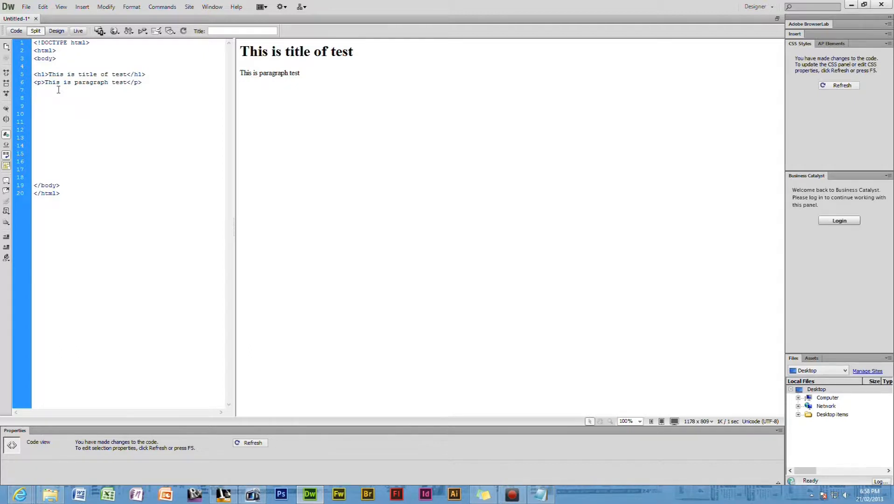
text(<)
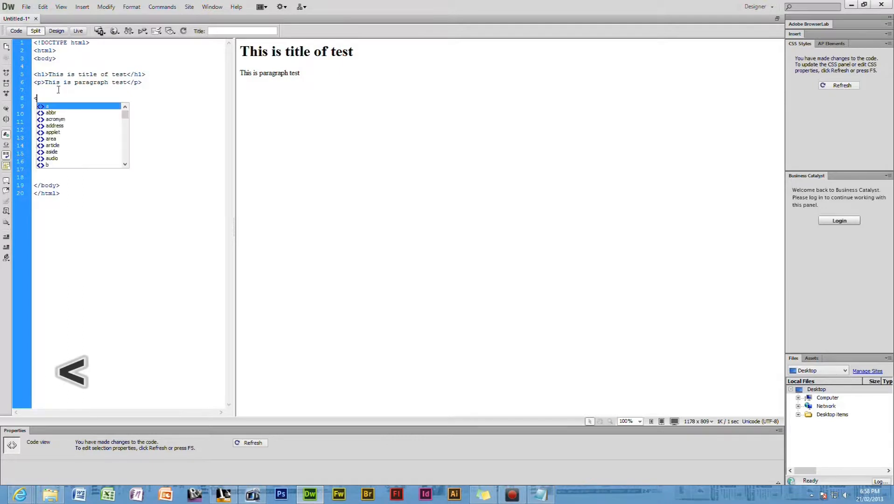
text(a)
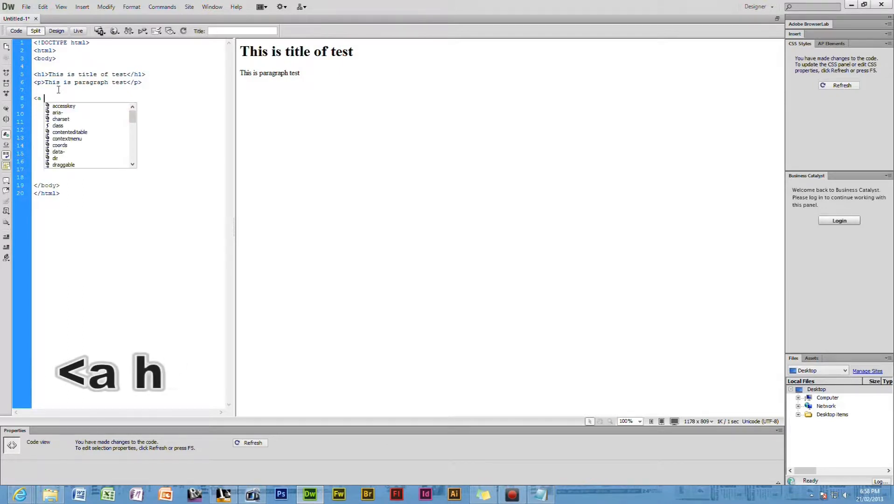
text(href)
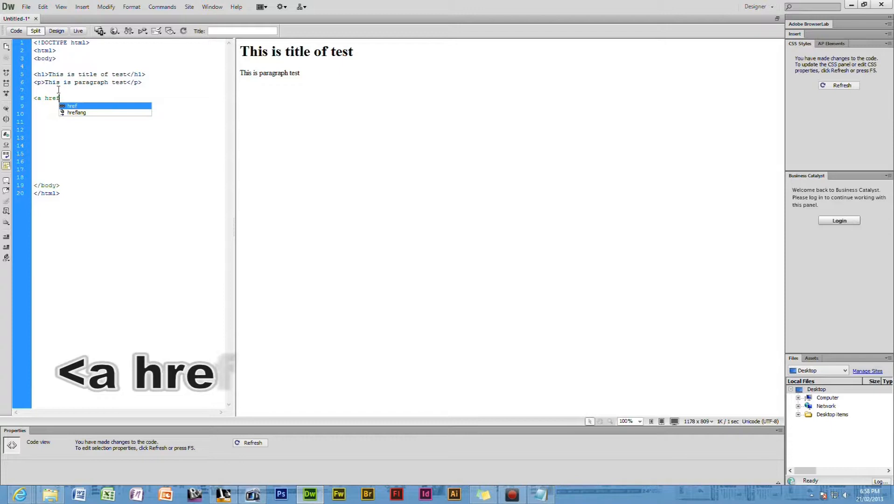
text(=")
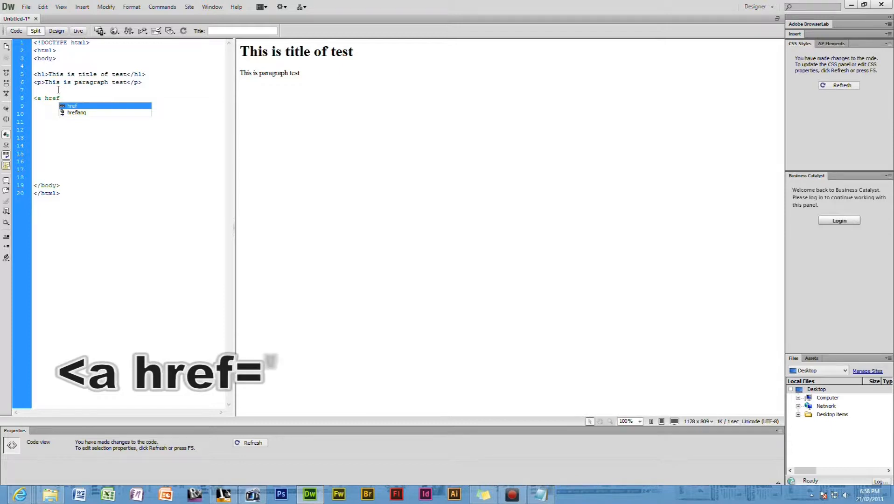
text(="U)
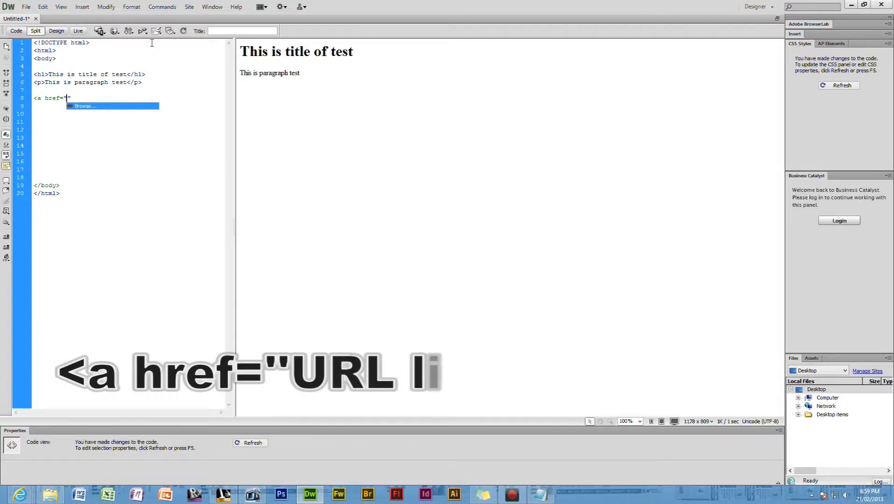
click(85, 106)
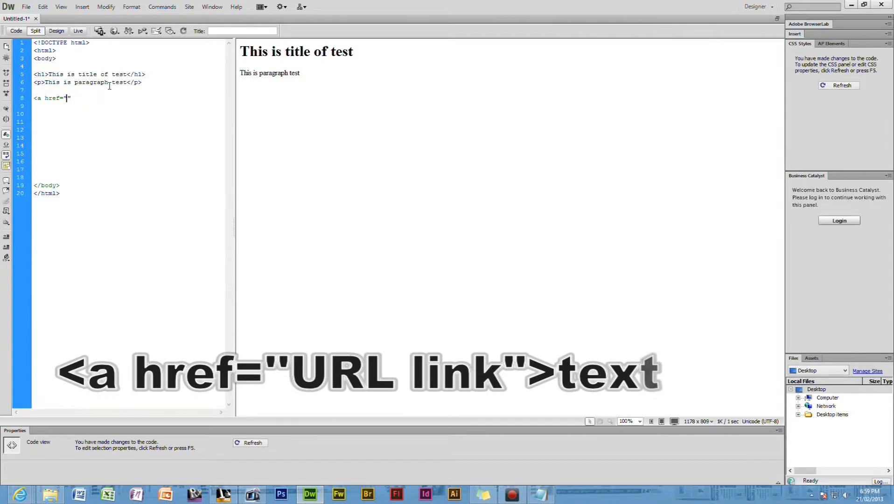
text(www.)
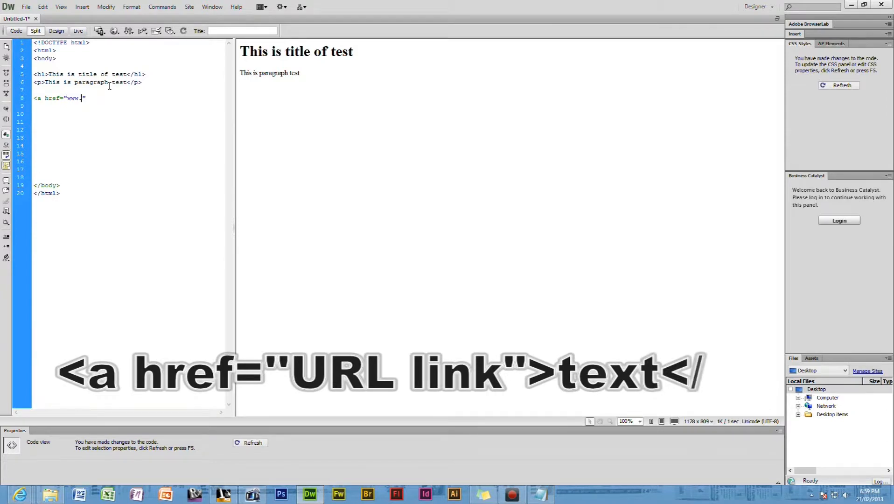
text(cadgraphictutorials.com)
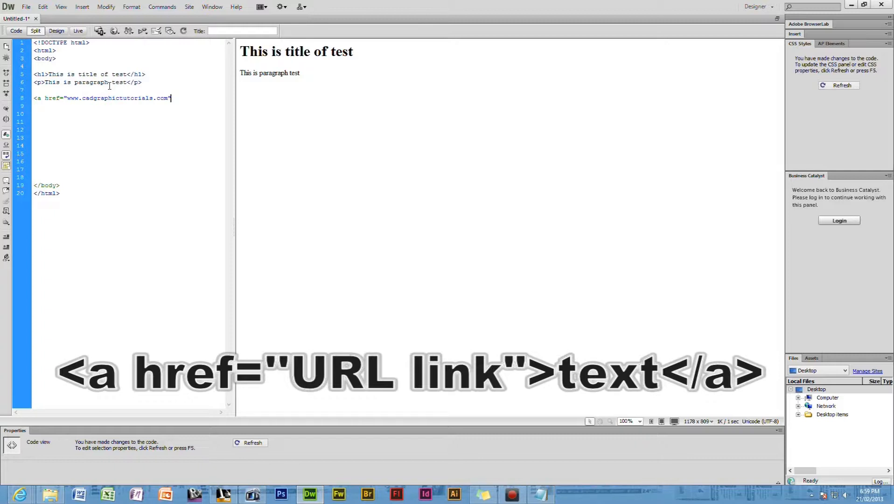
text(>)
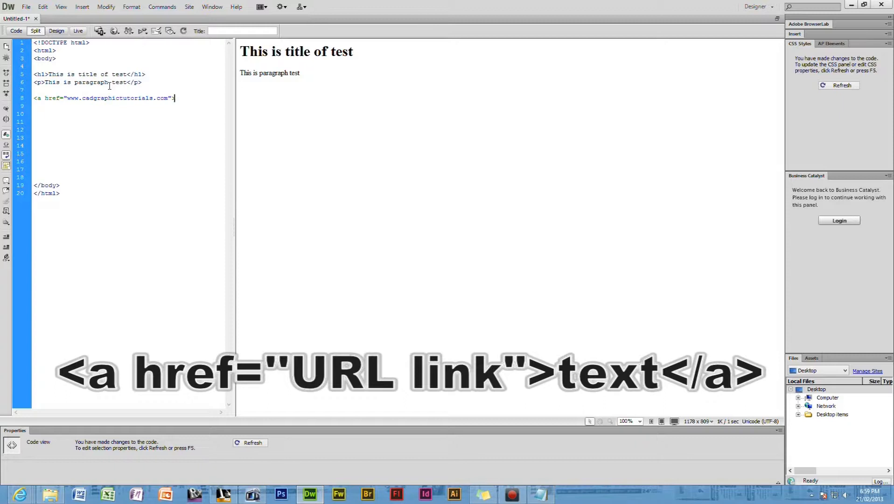
text(Link To Webpage)
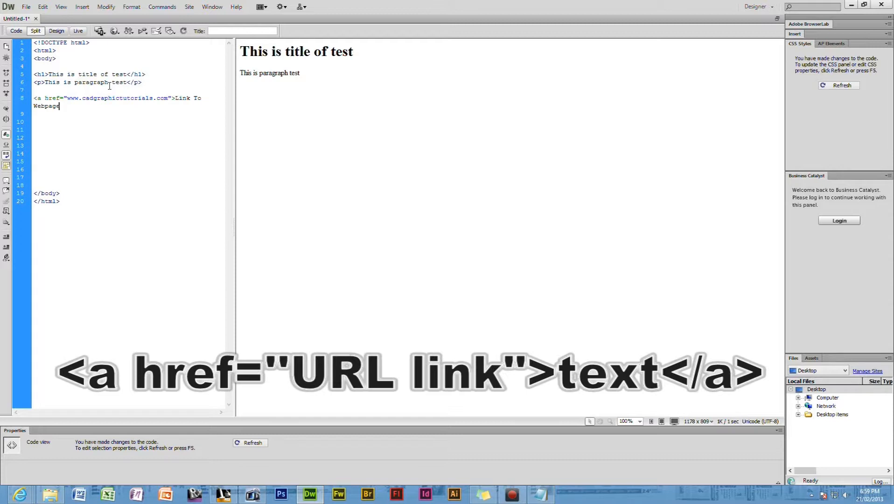
text(<)
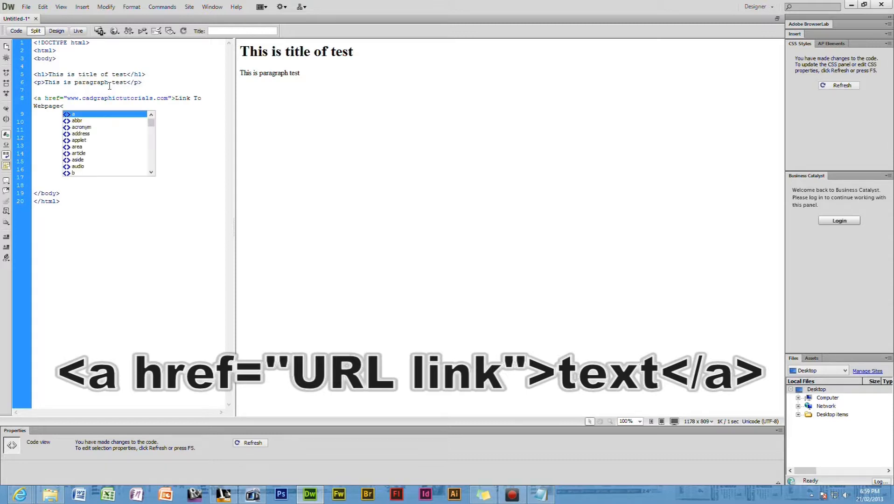
text(</a>)
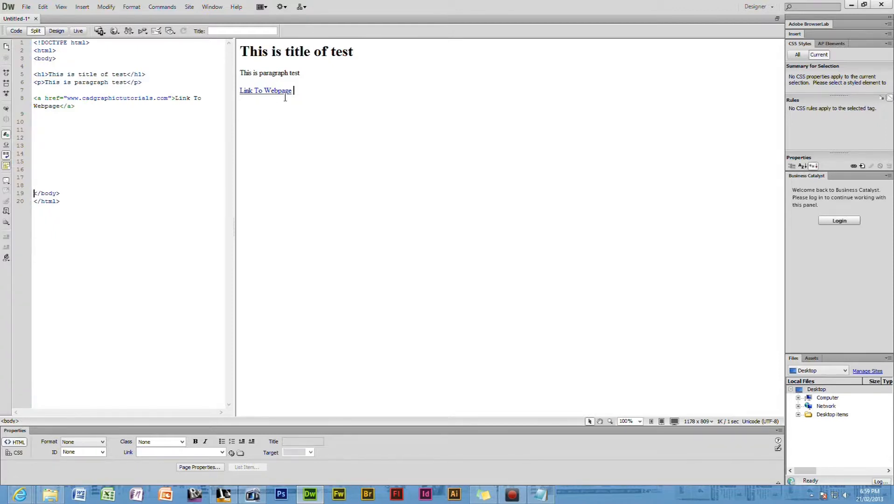
Preview the page in IExplore, saving it as Untitled-1.html when prompted.
click(26, 6)
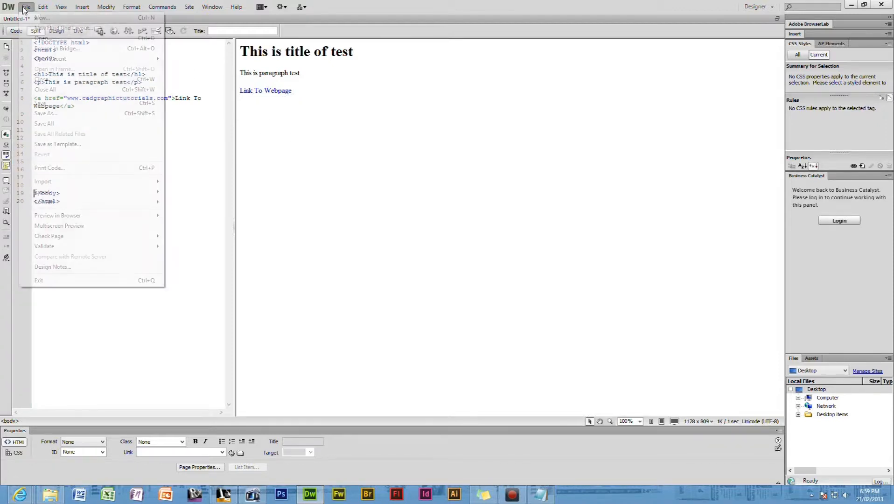
mouse_move(57, 215)
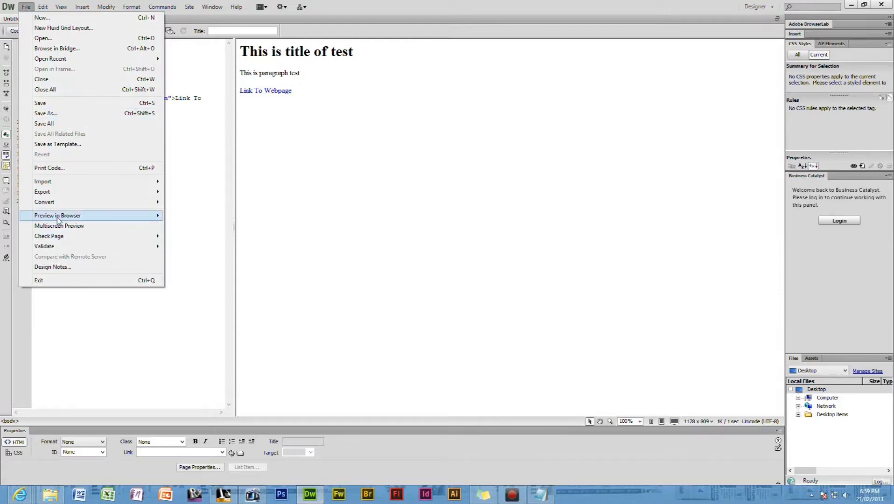
mouse_move(57, 215)
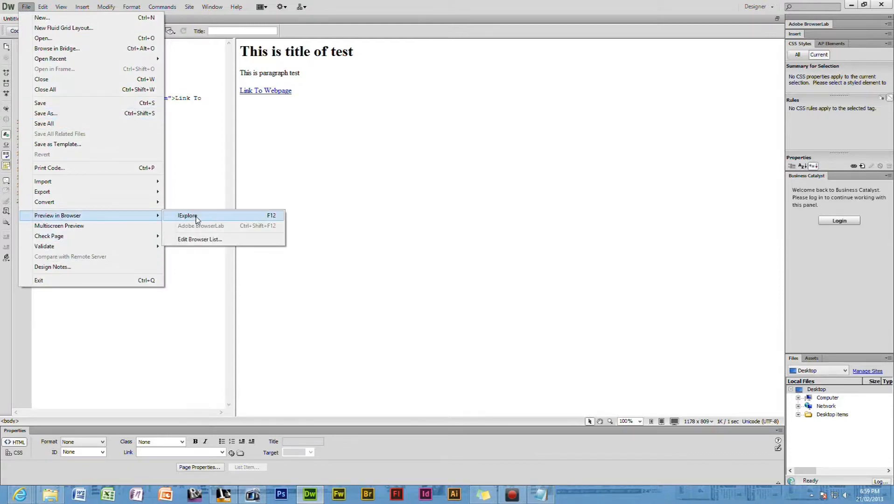
click(187, 215)
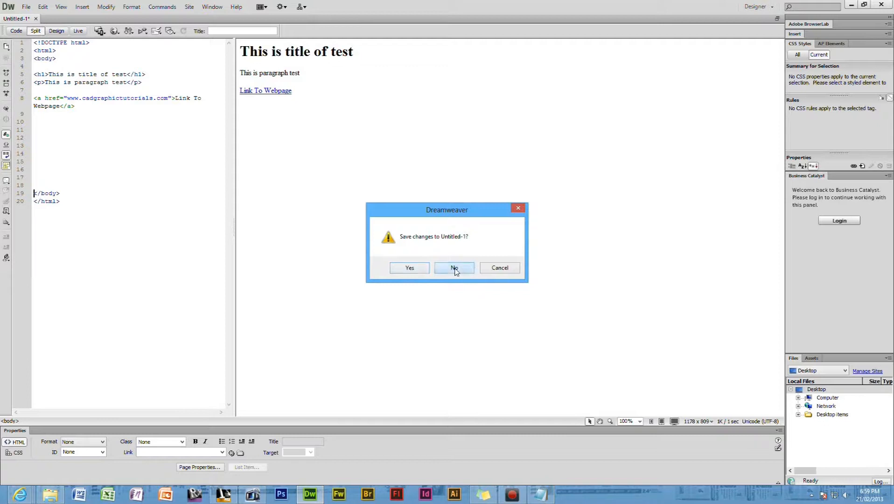
click(453, 268)
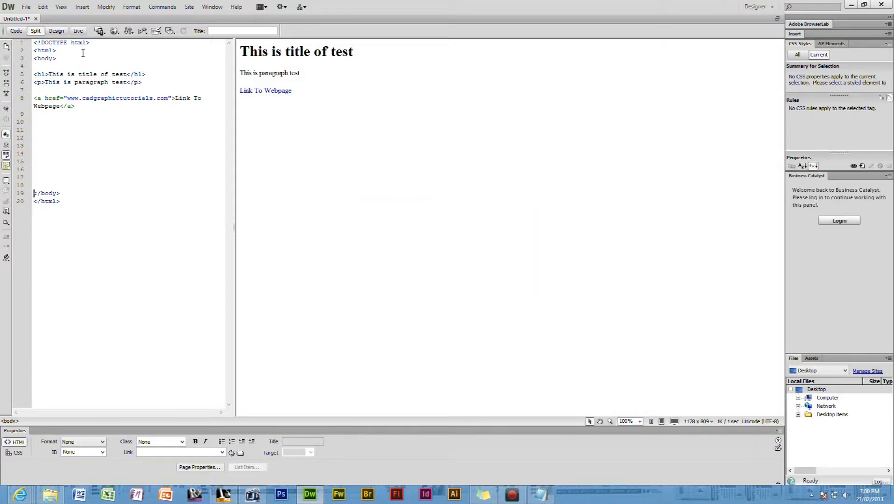
click(25, 6)
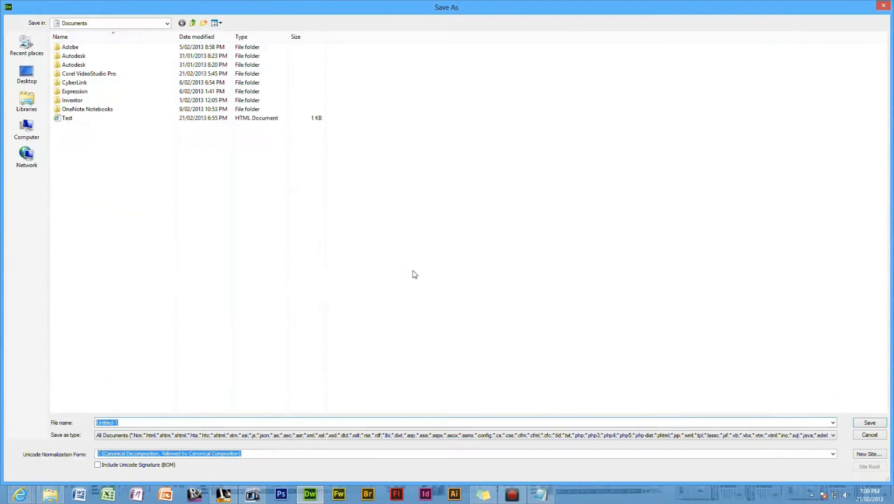
click(868, 422)
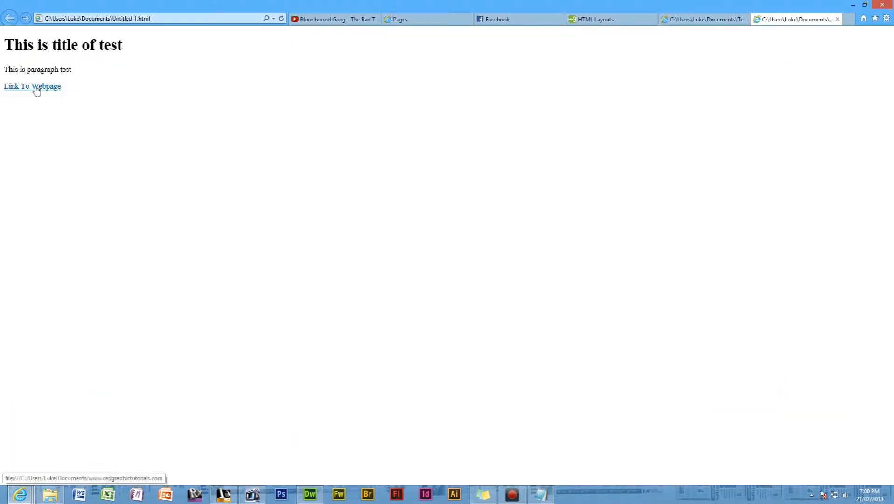
Close the Untitled-1 preview tab and the older Test tab in Internet Explorer.
click(32, 85)
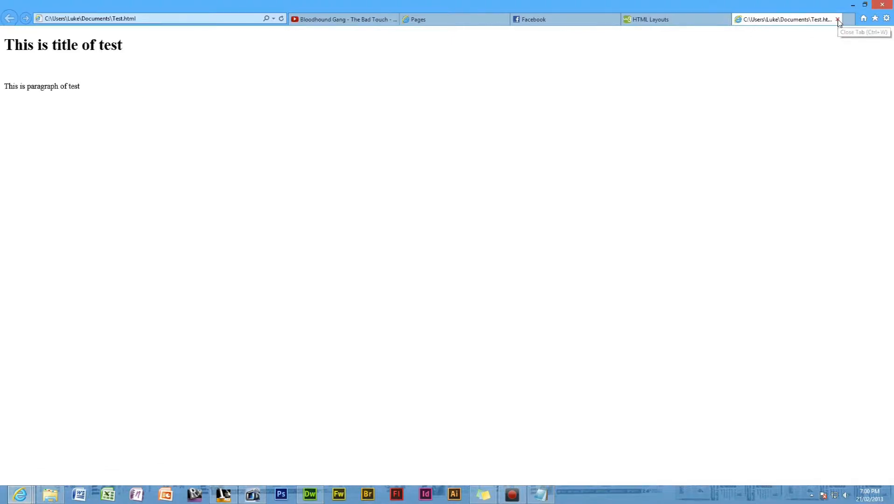
click(310, 494)
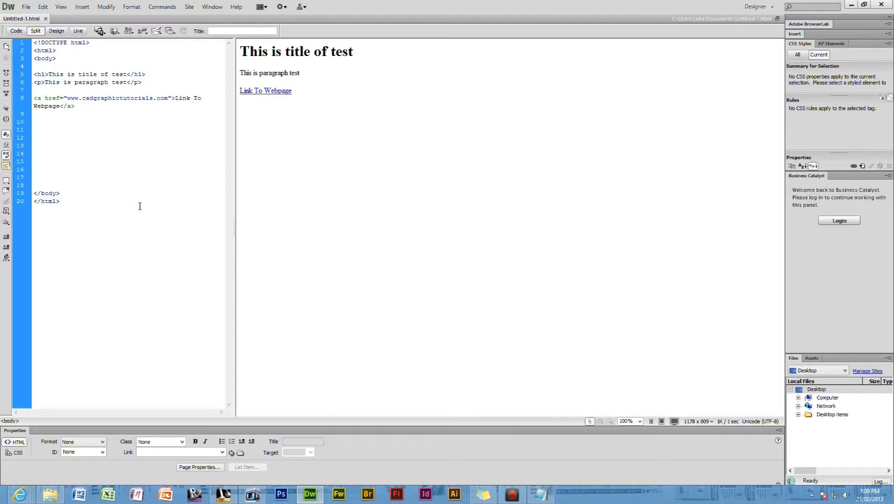
Start an <img> tag on the empty line 10 below the link.
click(34, 121)
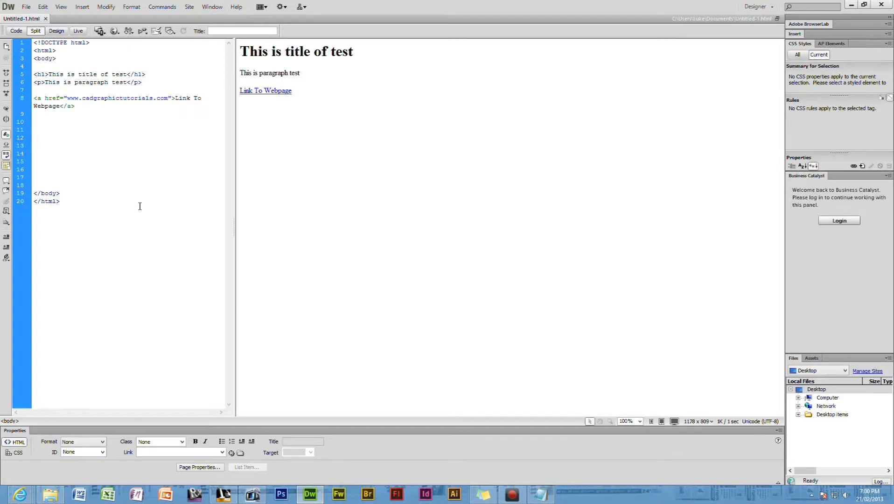
text(<img src=")
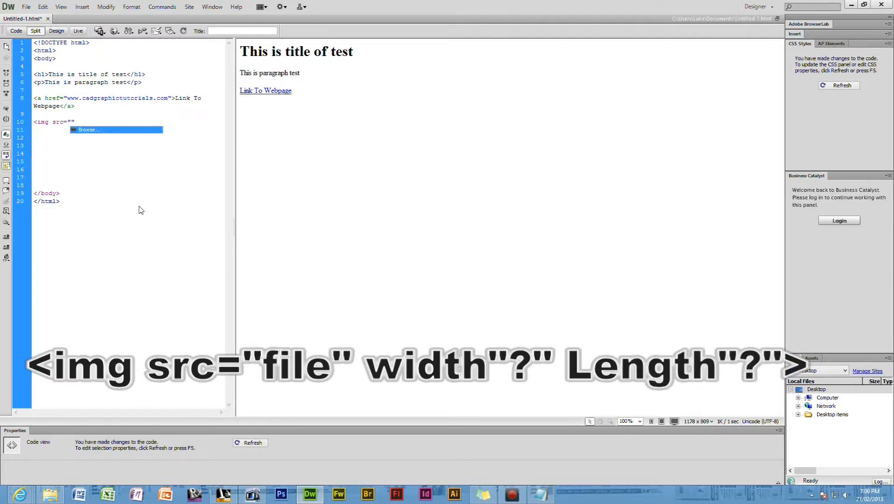
Browse for the image source, previewing pictures, and pick Coil.jpg from Documents.
click(88, 129)
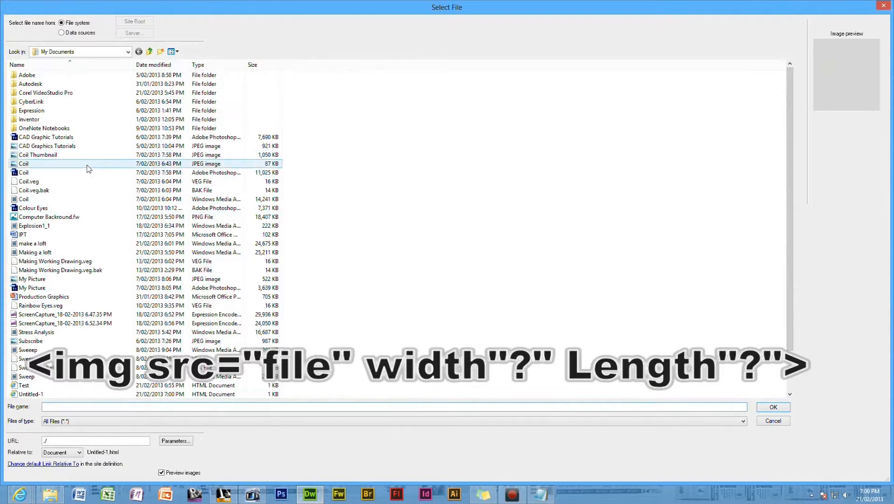
scroll(down, 3)
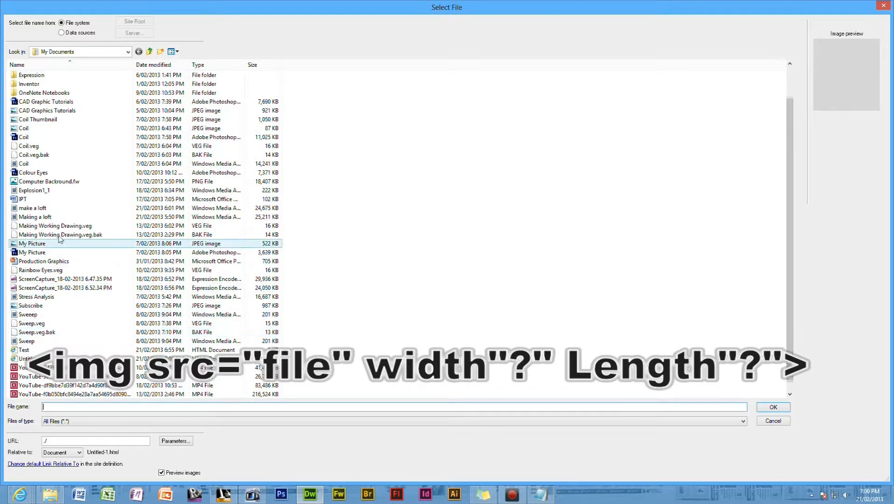
click(40, 119)
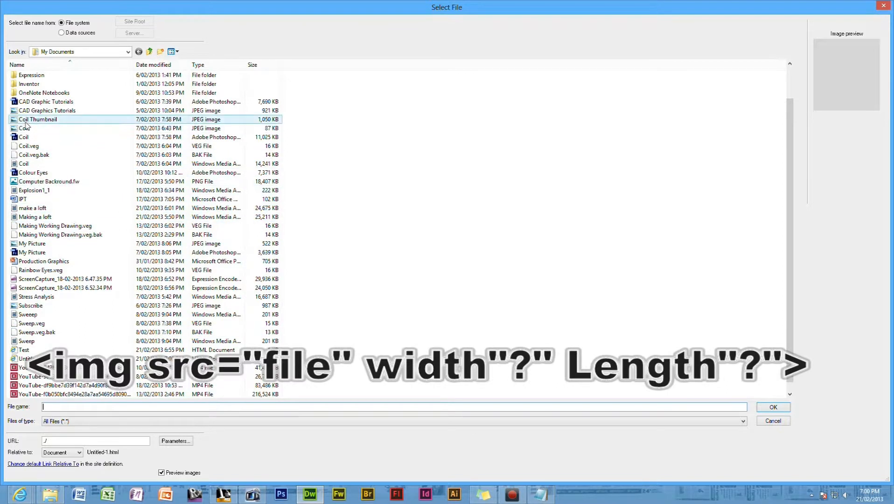
click(47, 110)
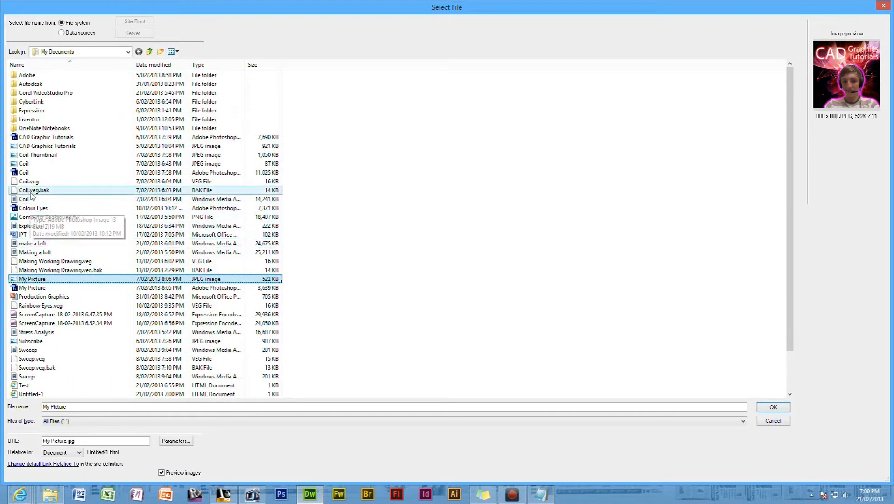
click(39, 154)
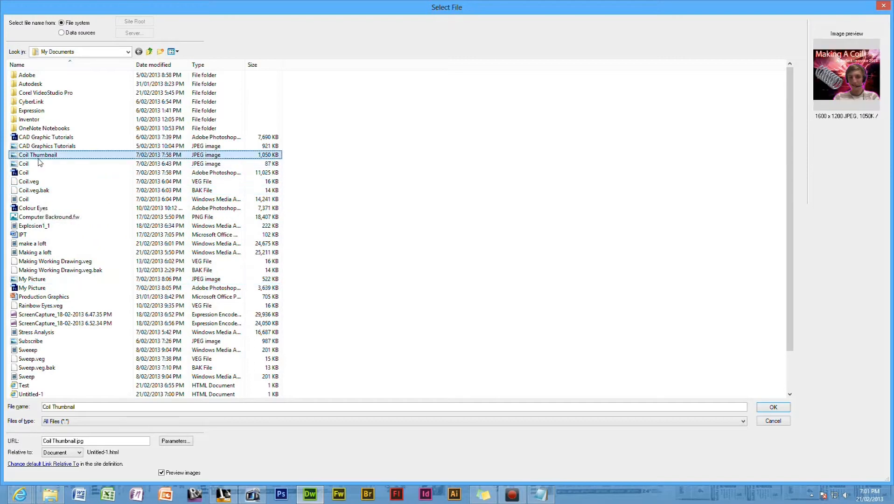
click(23, 164)
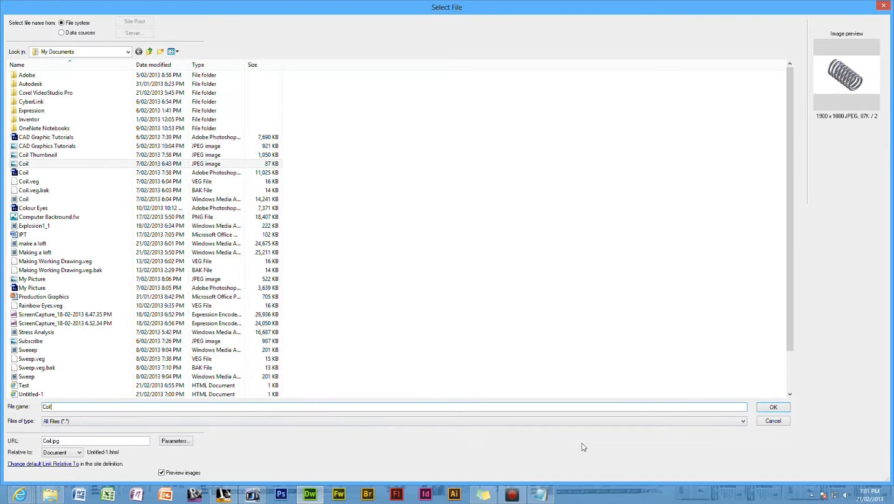
click(771, 406)
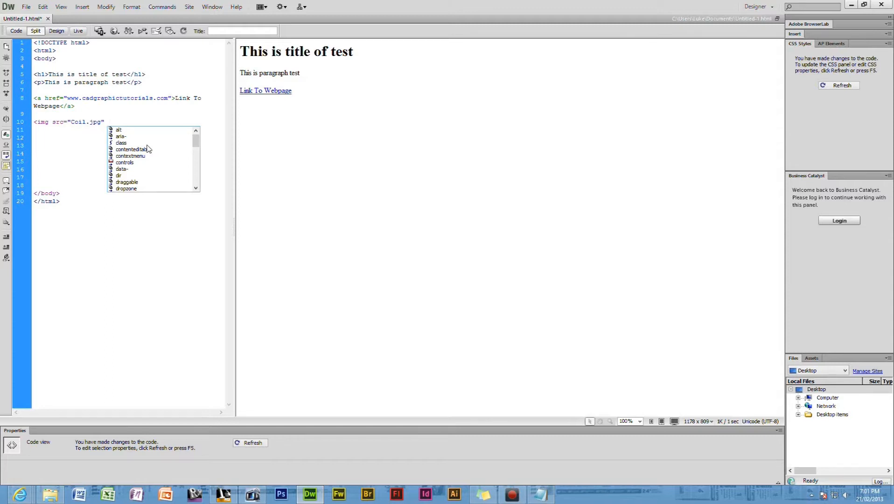
Add width="500" height="500" to the Coil image tag and refresh the preview.
text(wid)
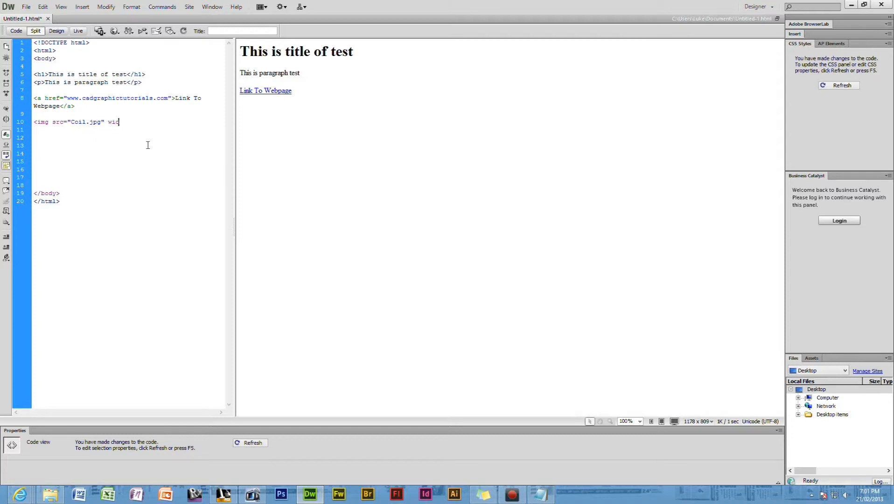
text(th)
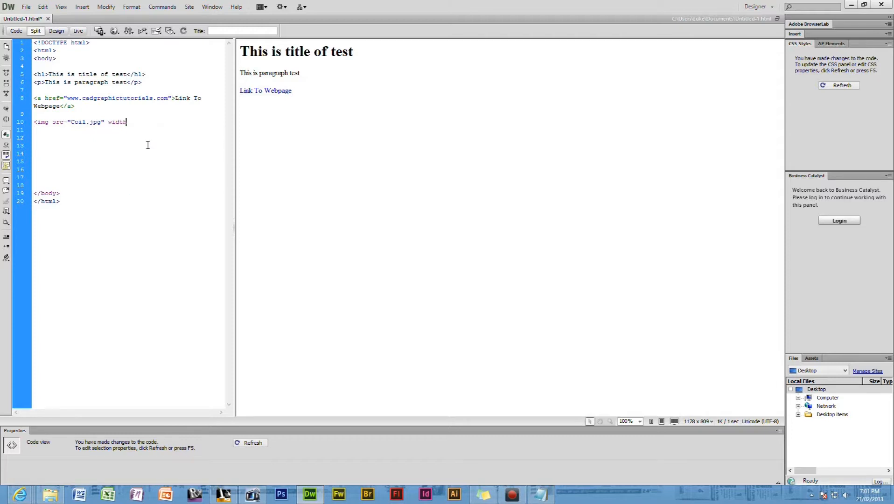
key(BackSpace)
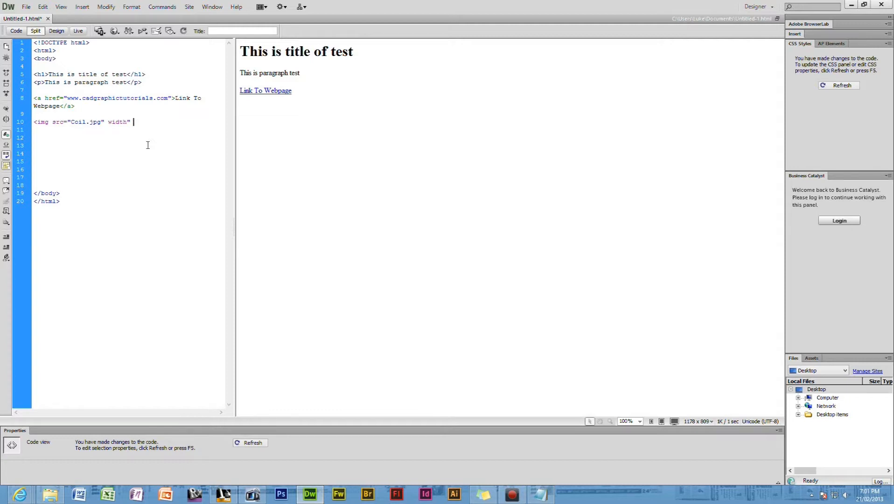
text(500")
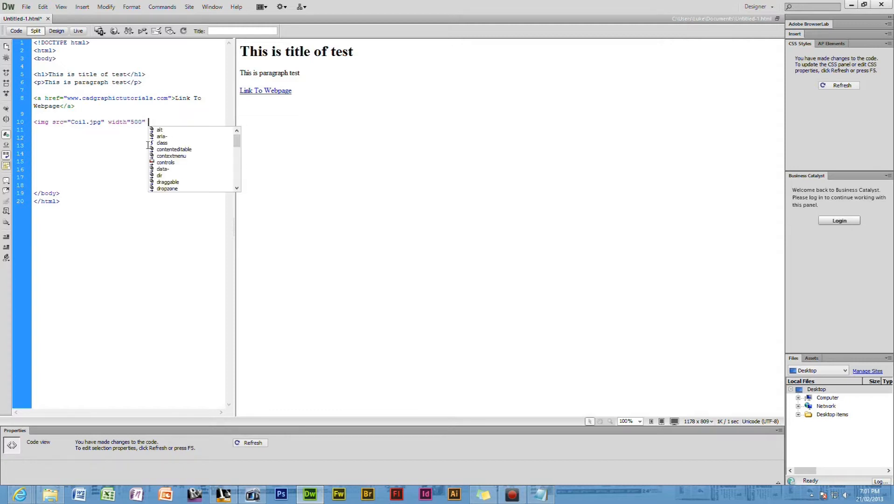
text(height="")
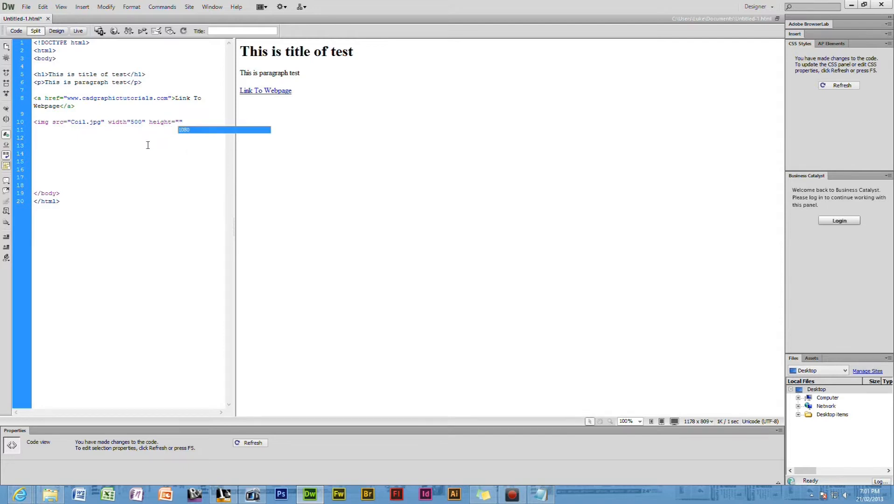
text(500)
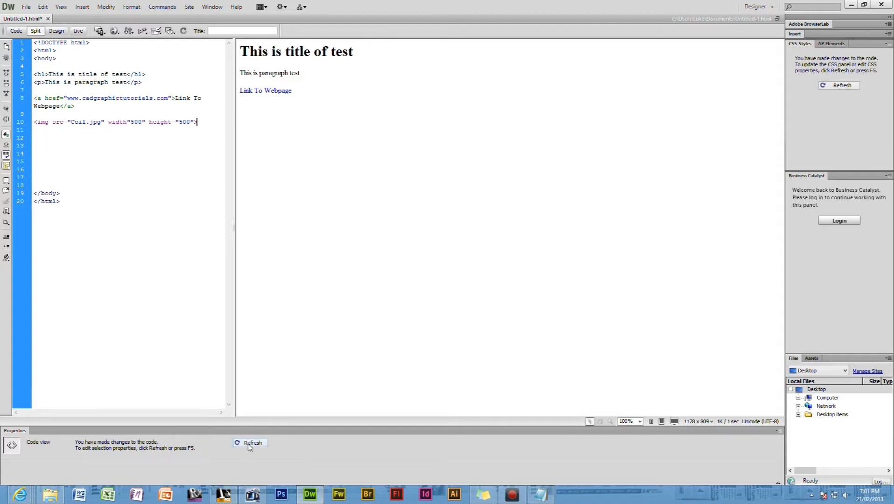
click(249, 442)
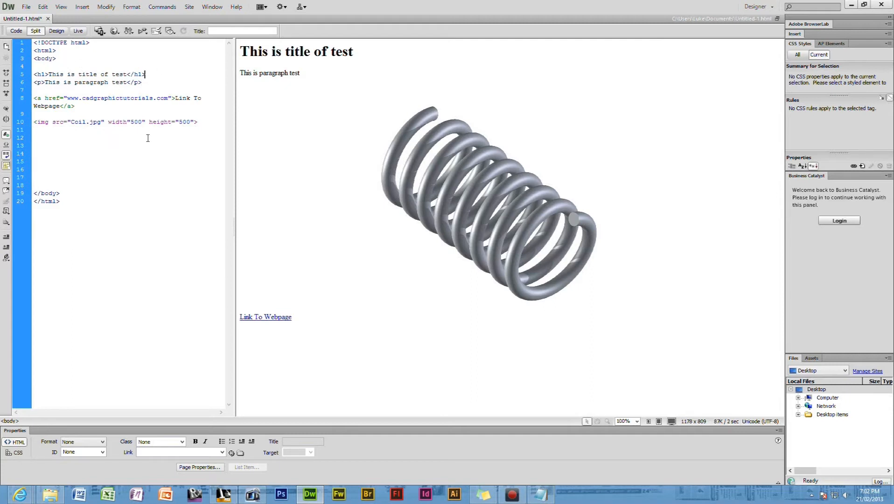
Insert an <hr> tag on a new line after </h1>.
key(enter)
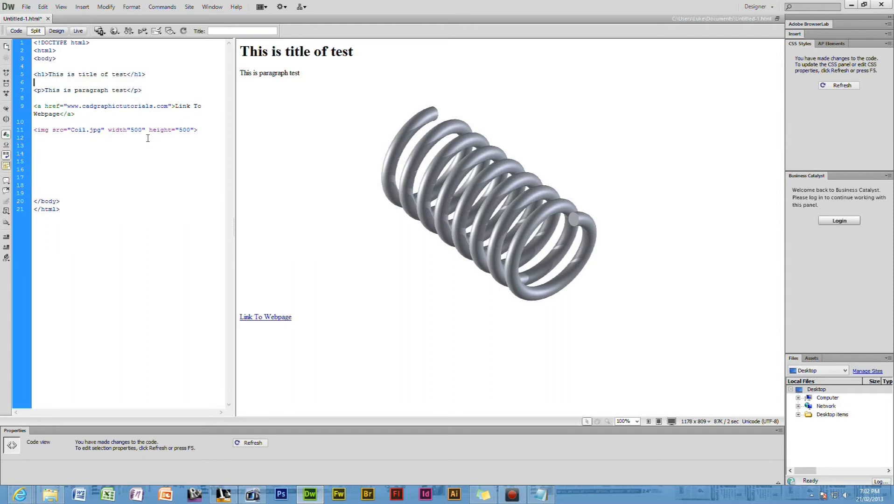
text(<hr>)
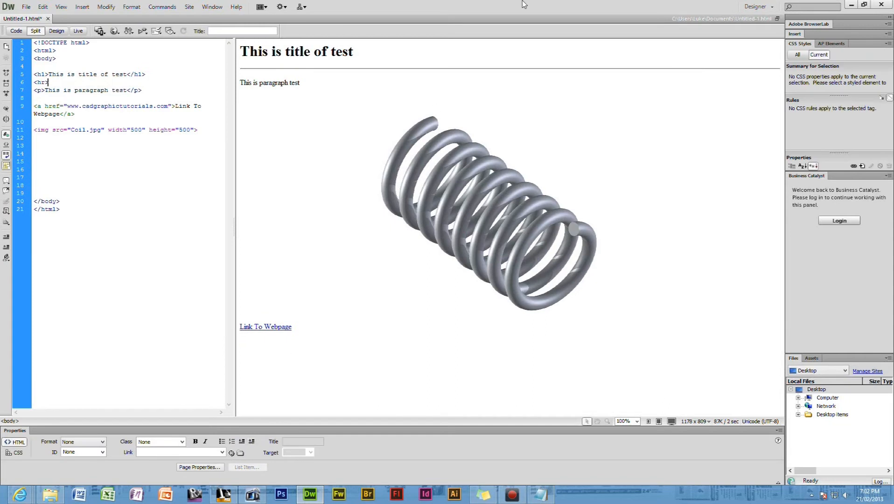
drag(276, 52, 352, 52)
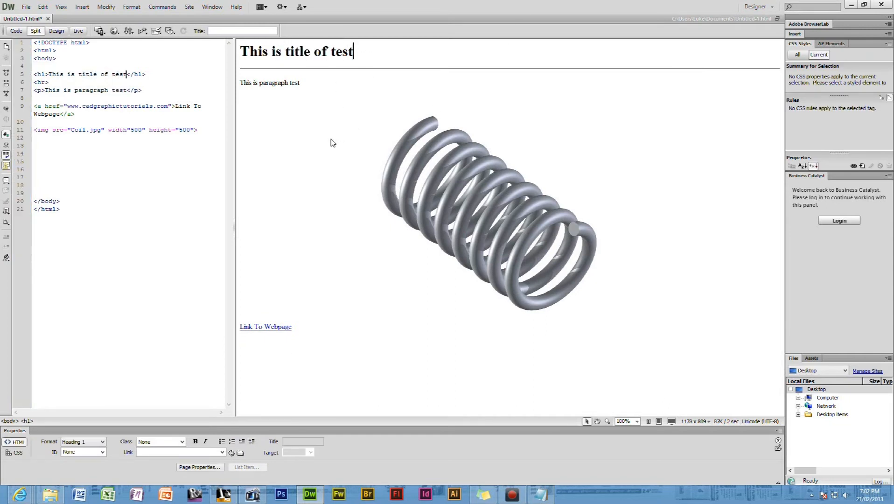
mouse_move(388, 175)
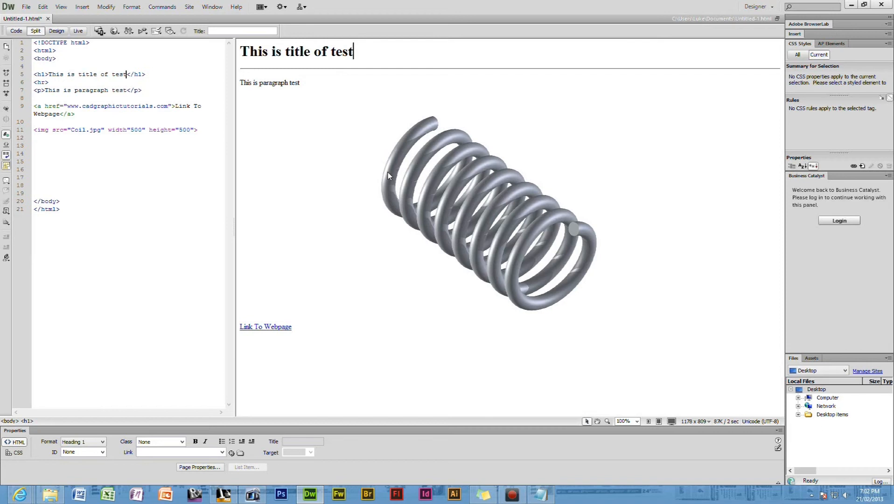